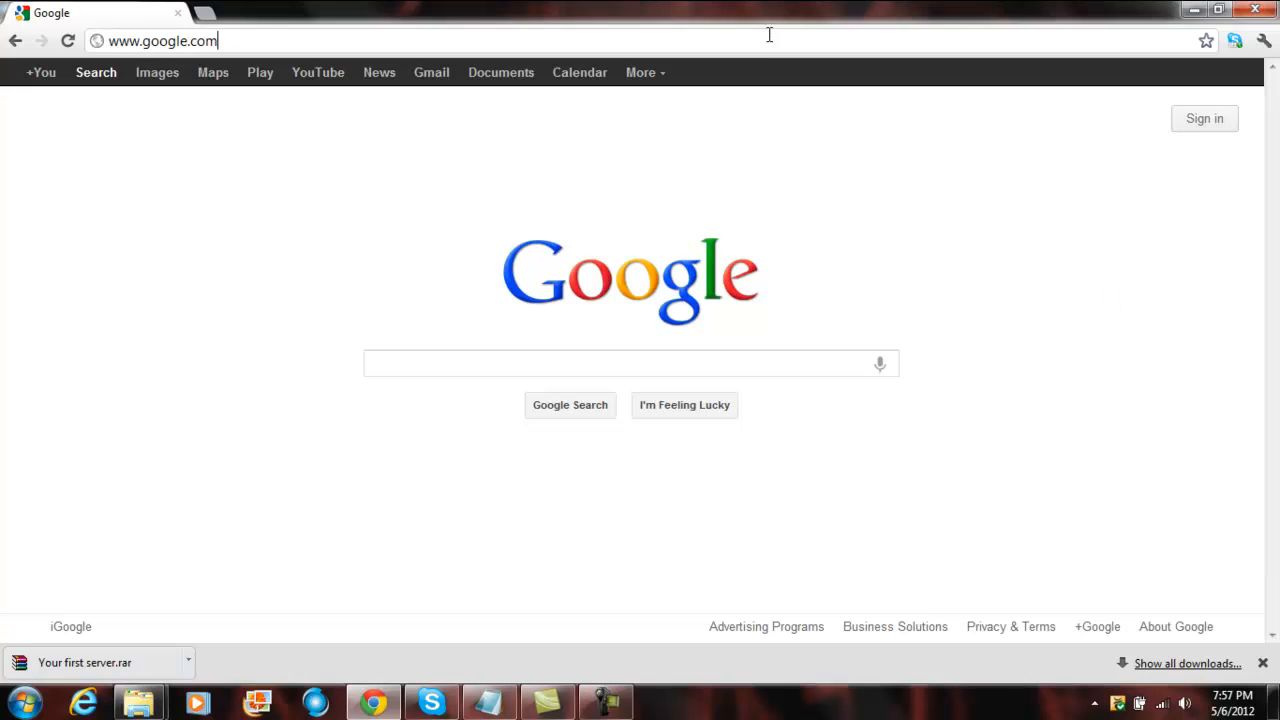
mouse_move(514, 456)
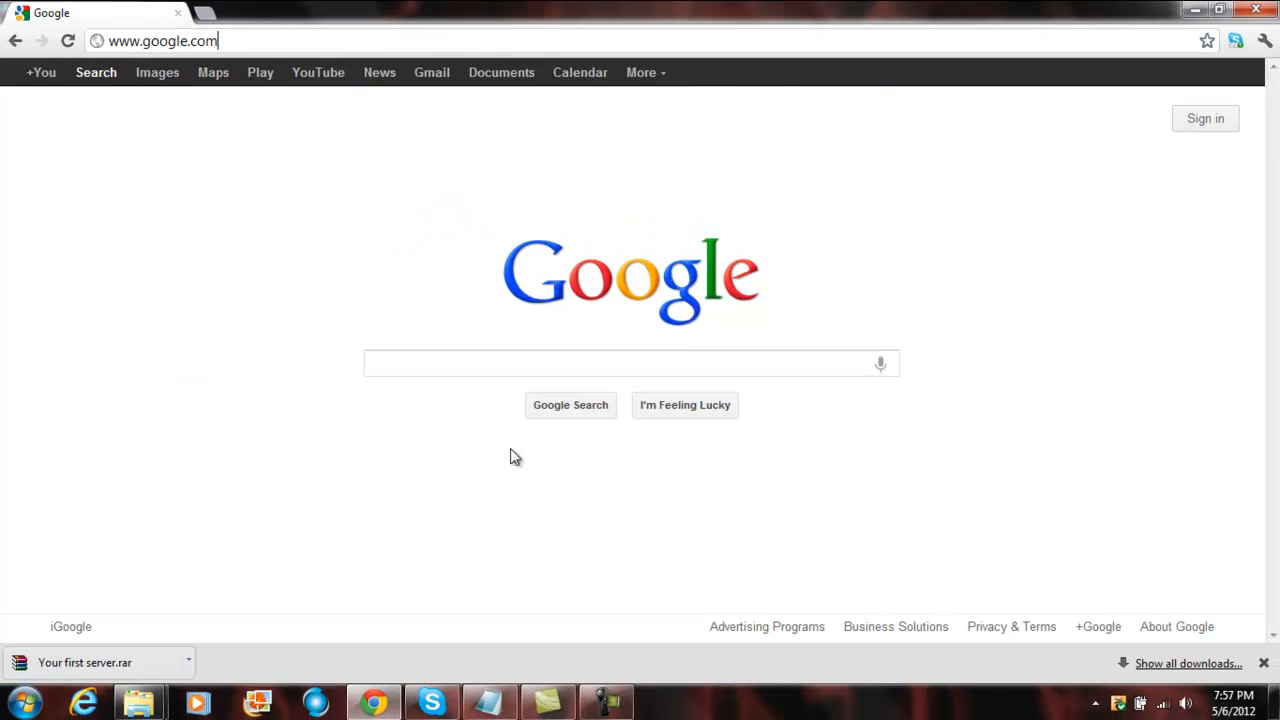
- Search Google for 'winrar download free' using the suggestion
click(630, 364)
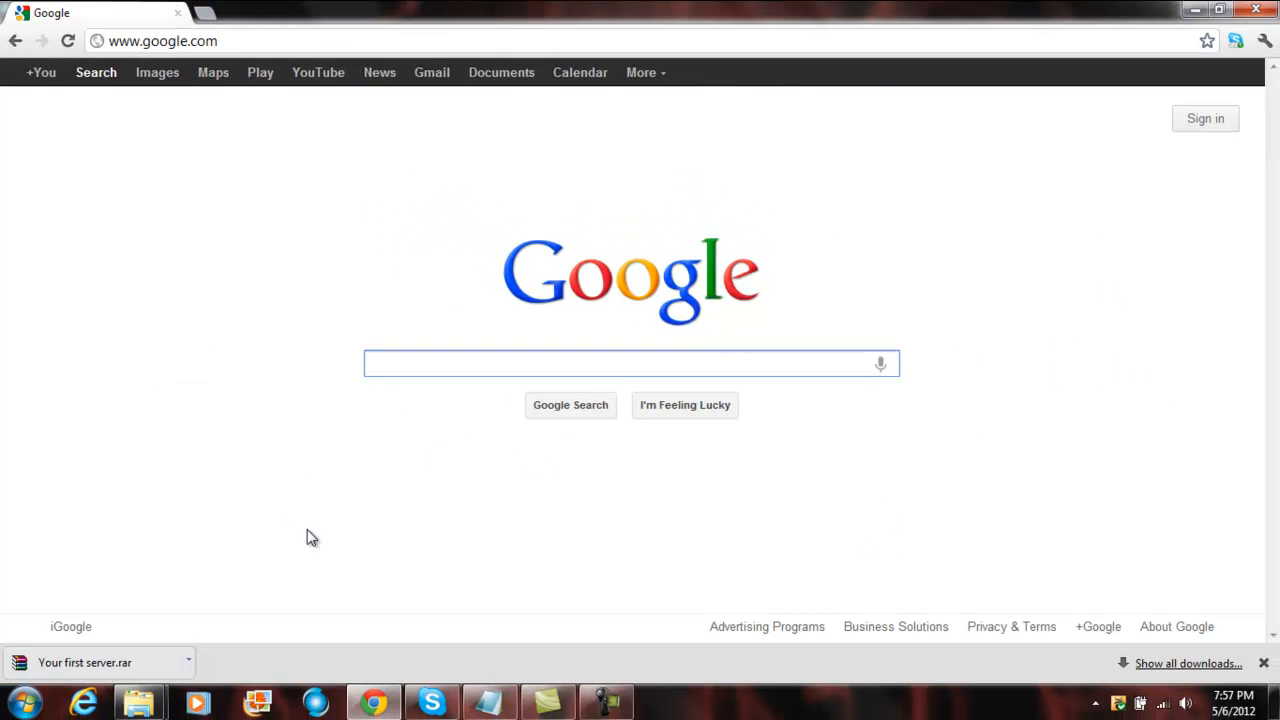
text(winrar download free)
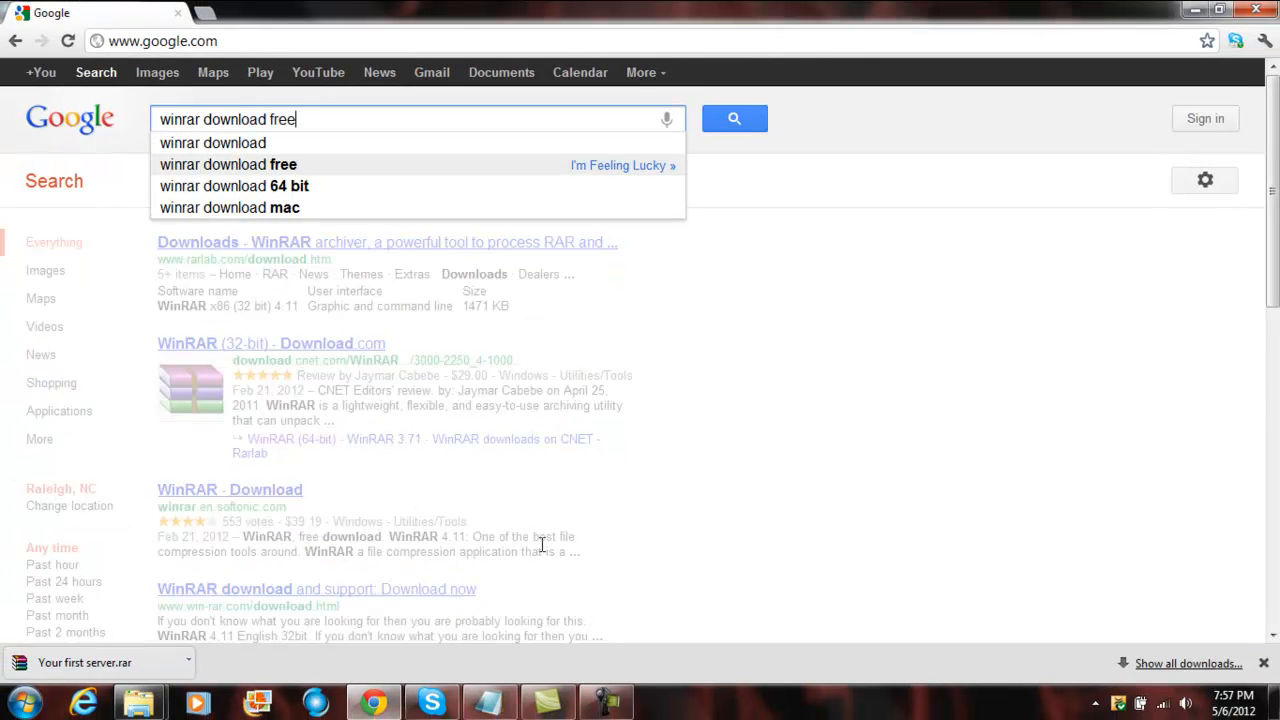
click(234, 186)
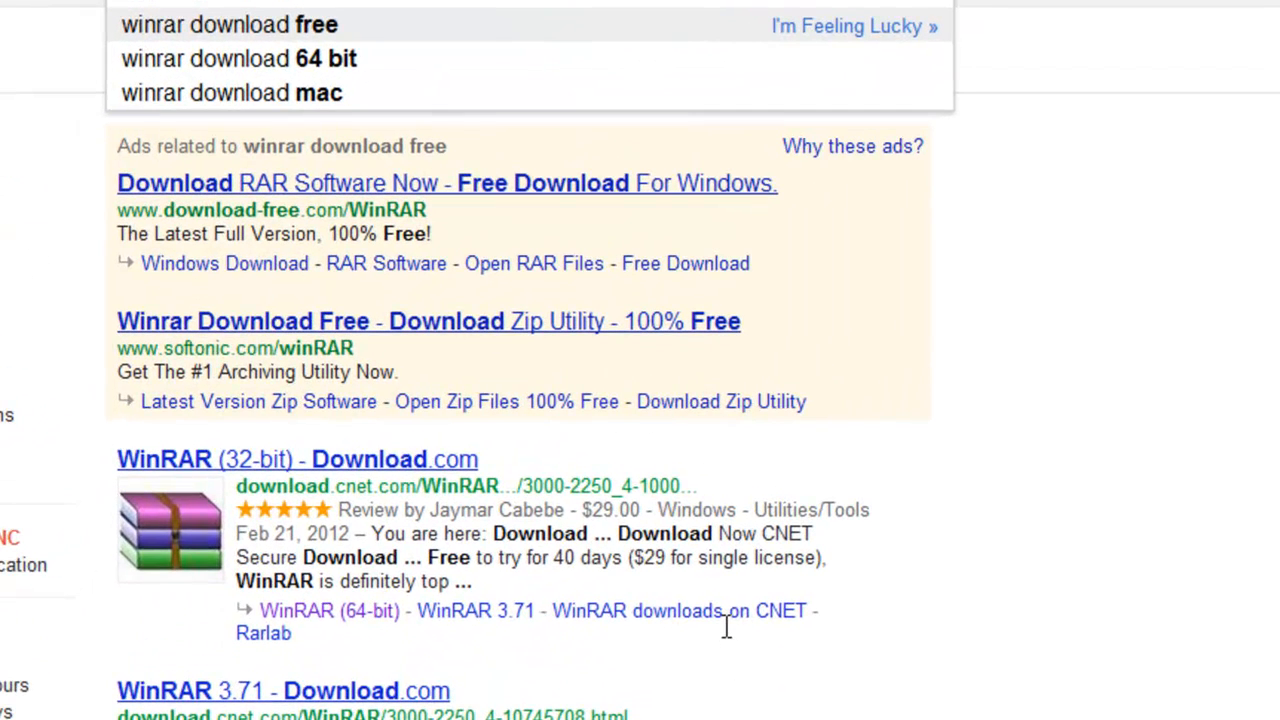
mouse_move(328, 640)
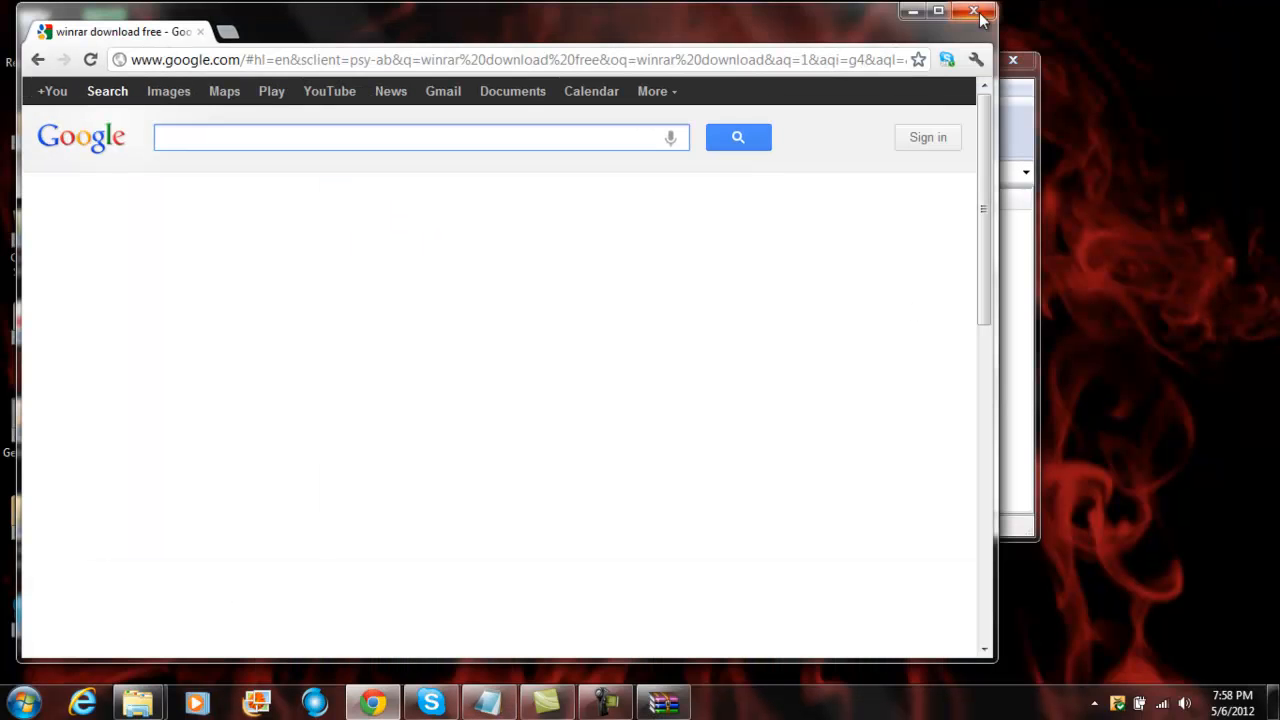
- Bring WinRAR forward and enter the Your first server folder inside the archive
click(972, 14)
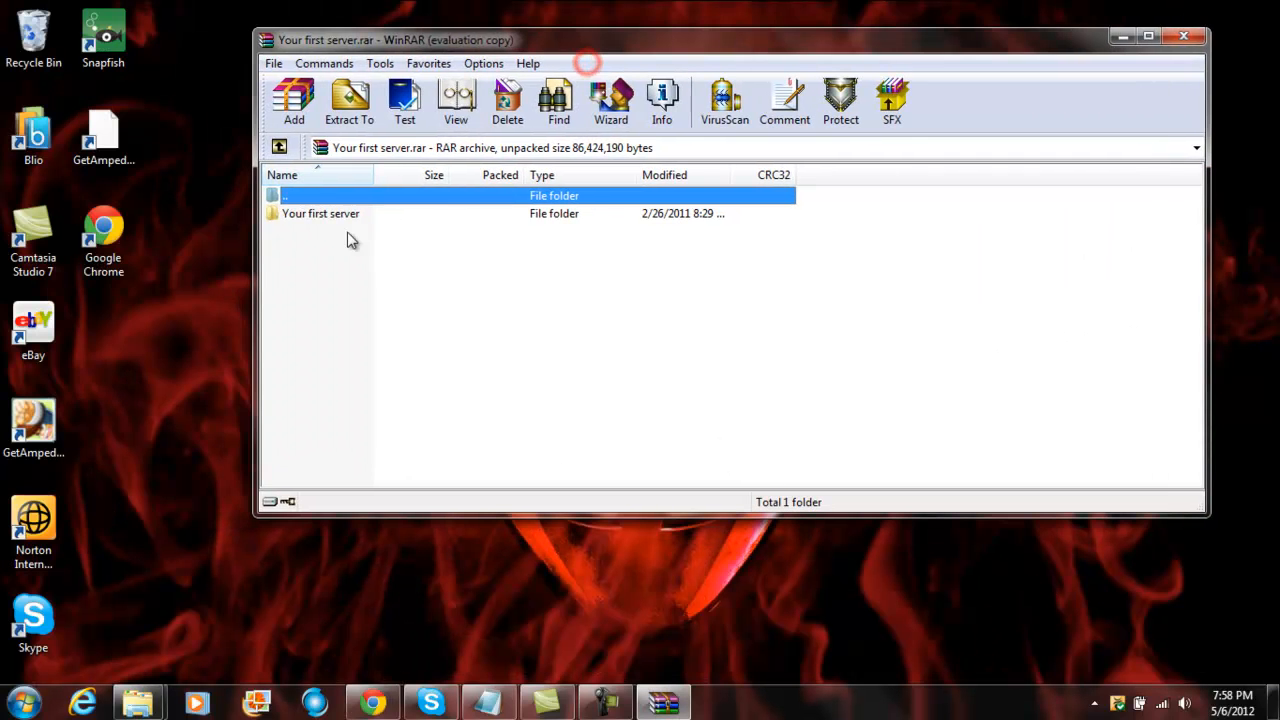
double_click(320, 212)
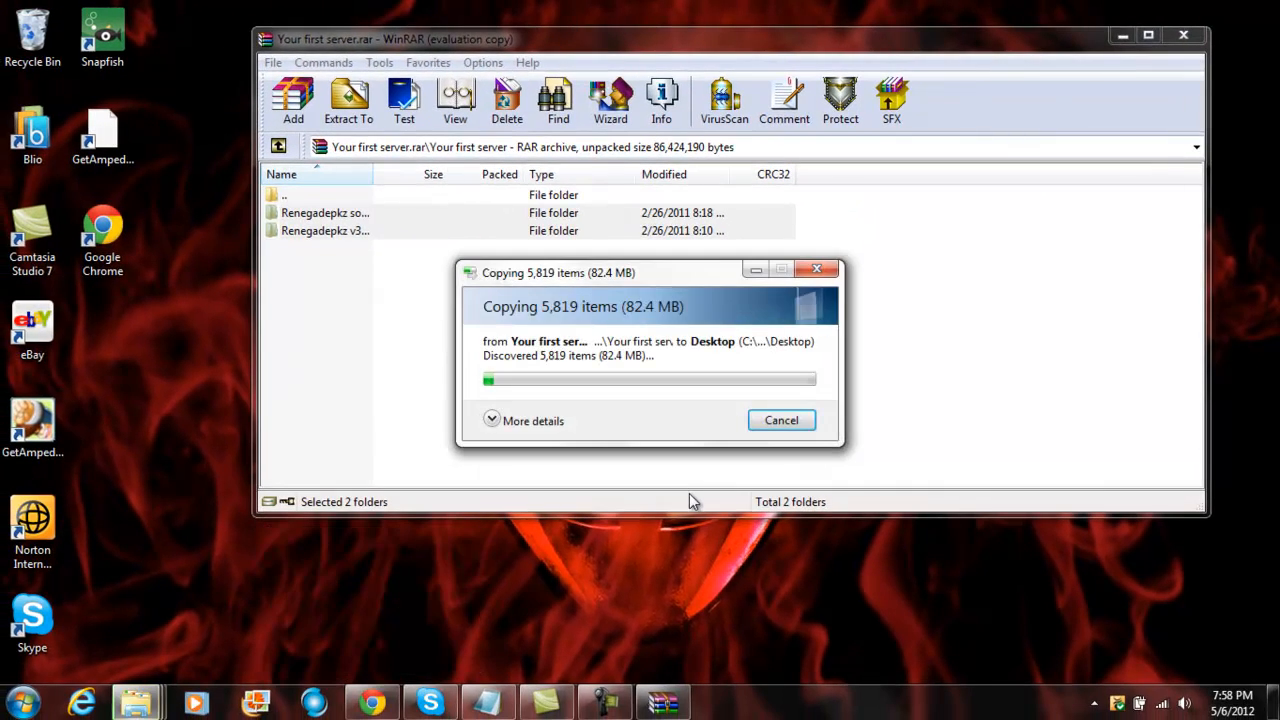
mouse_move(708, 520)
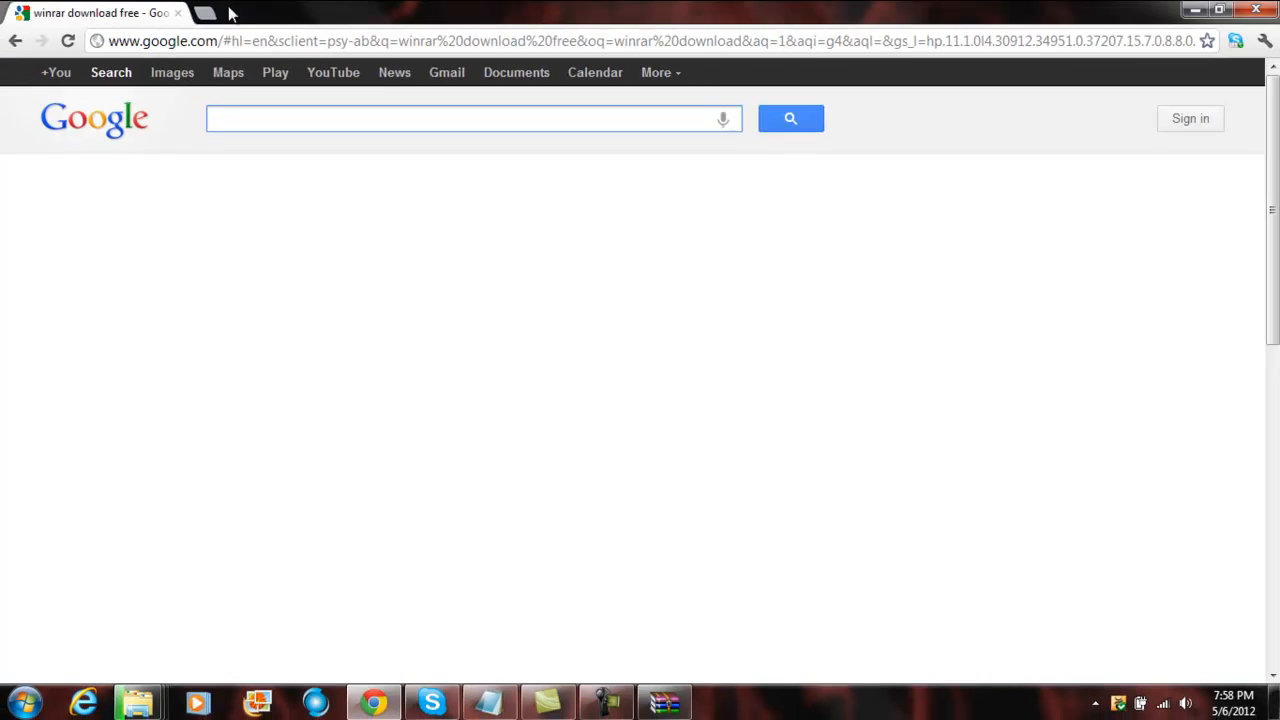
- Go to 4shared.com in a new browser tab
click(200, 12)
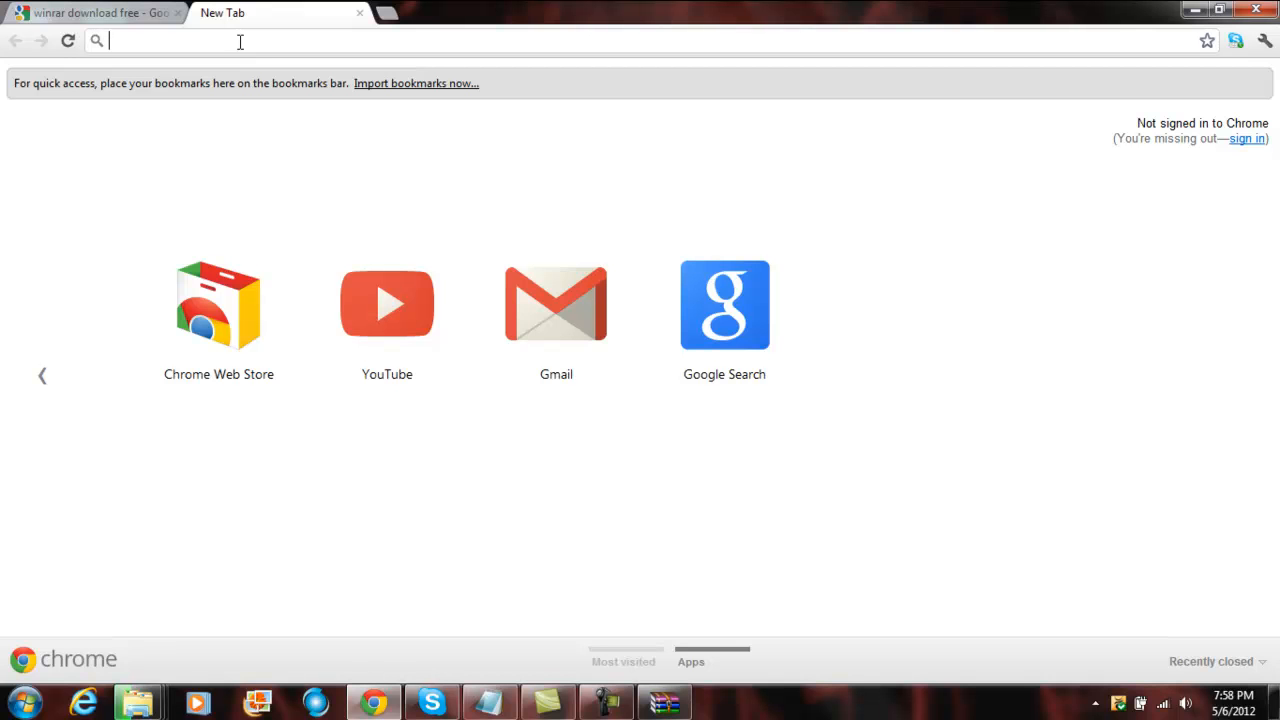
text(4s)
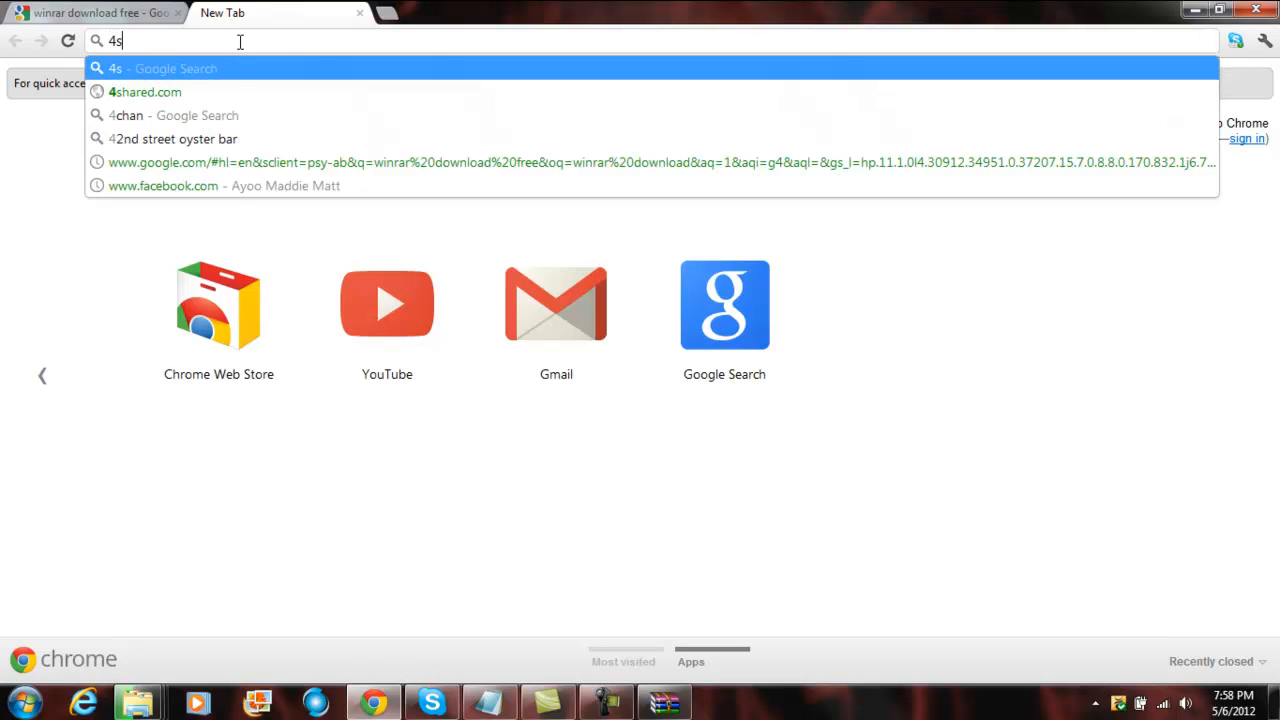
click(142, 92)
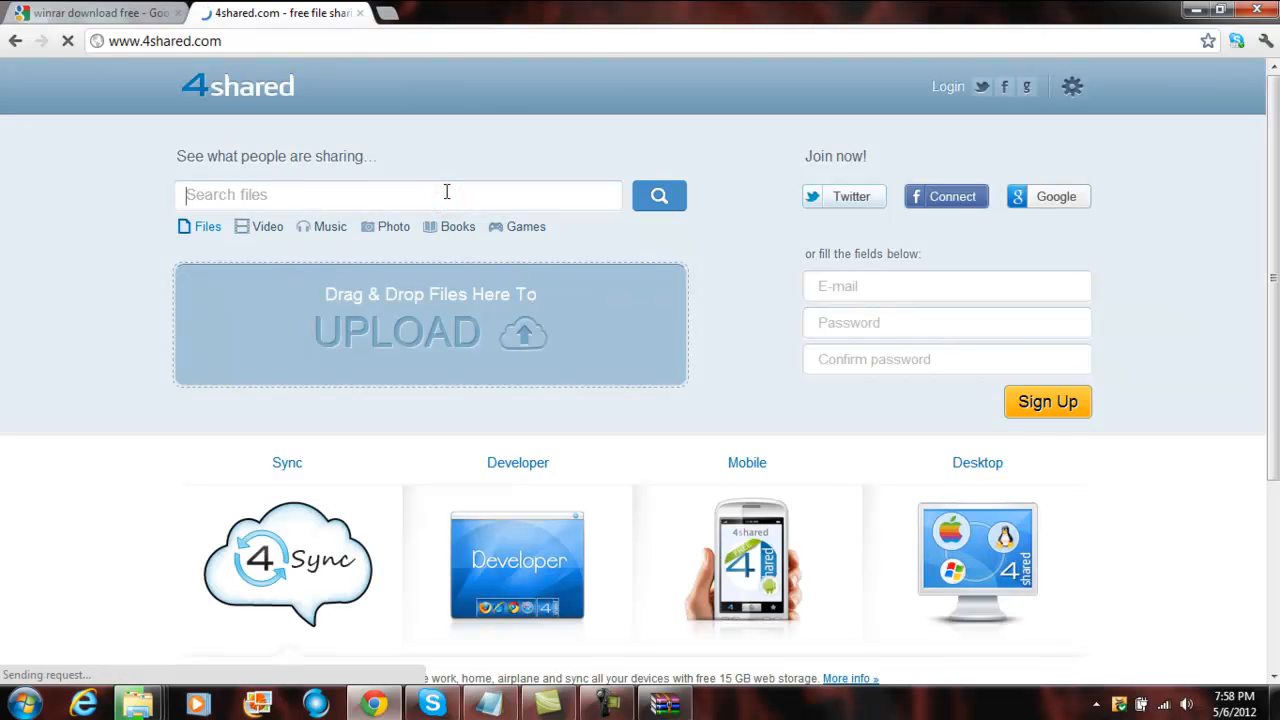
- Search 4shared files for 'jdk1 6 0 24' via the jdk suggestion
text(jar)
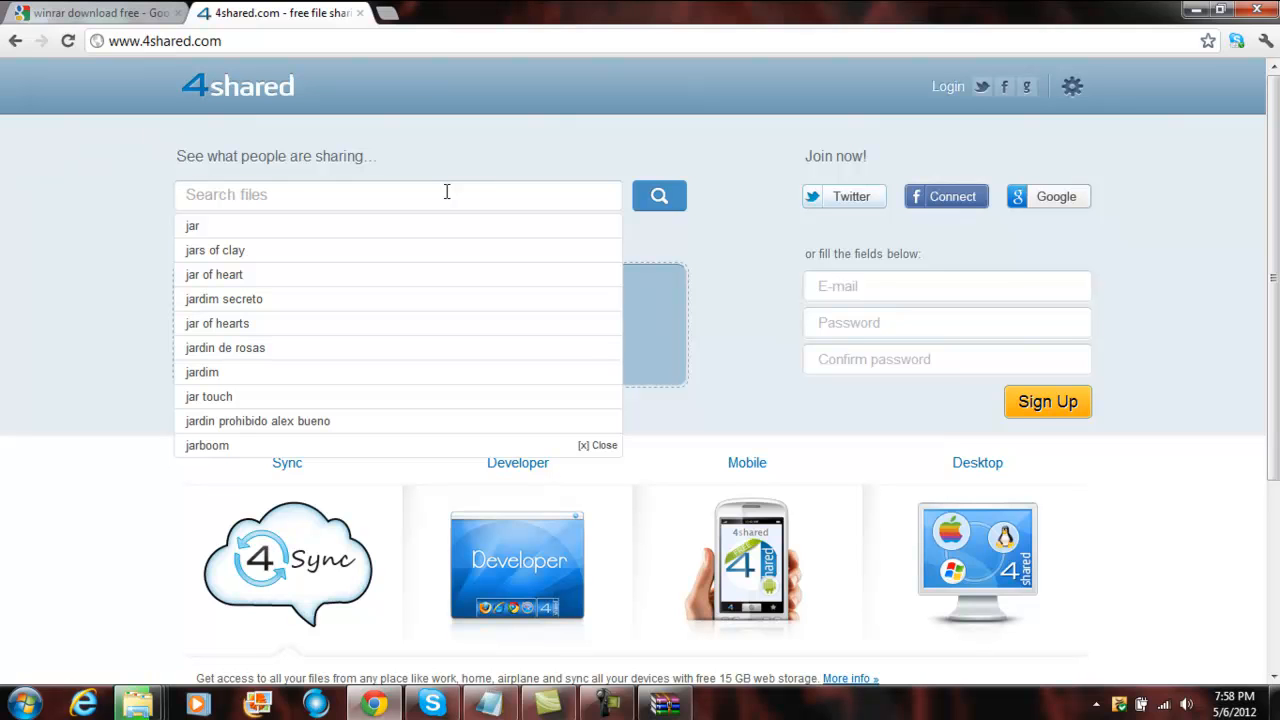
text(jdk)
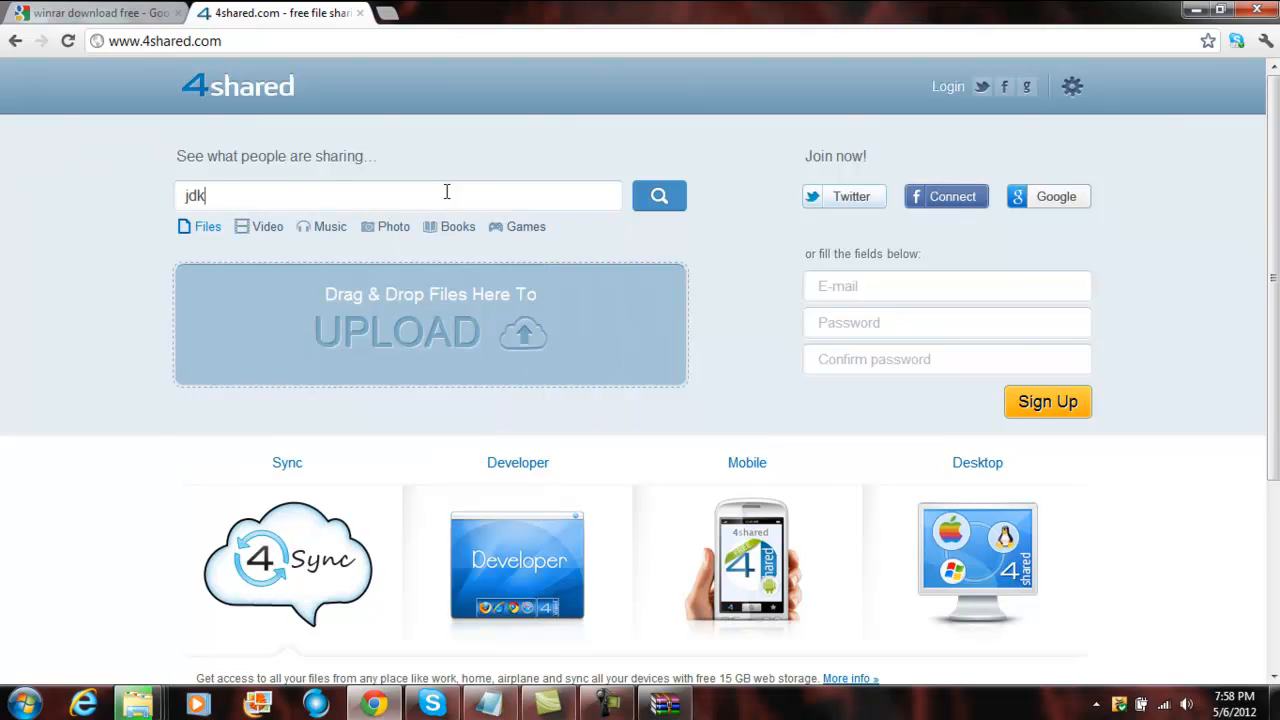
click(448, 194)
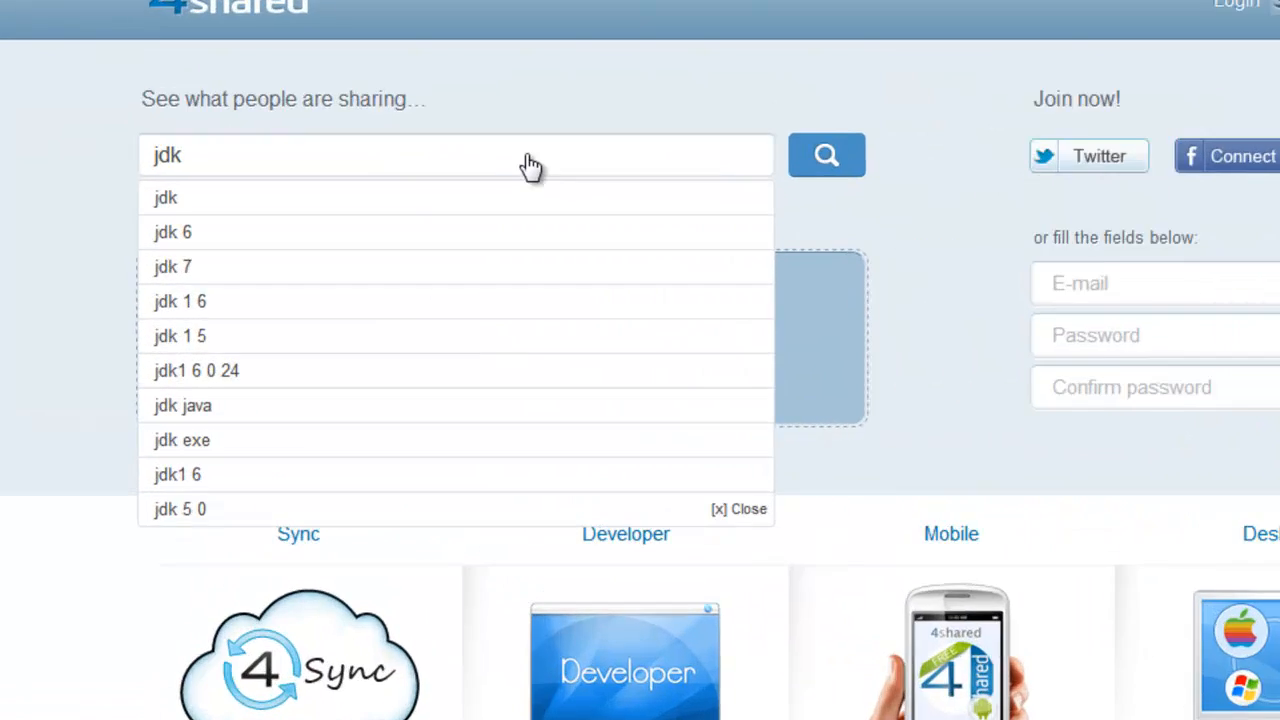
click(196, 370)
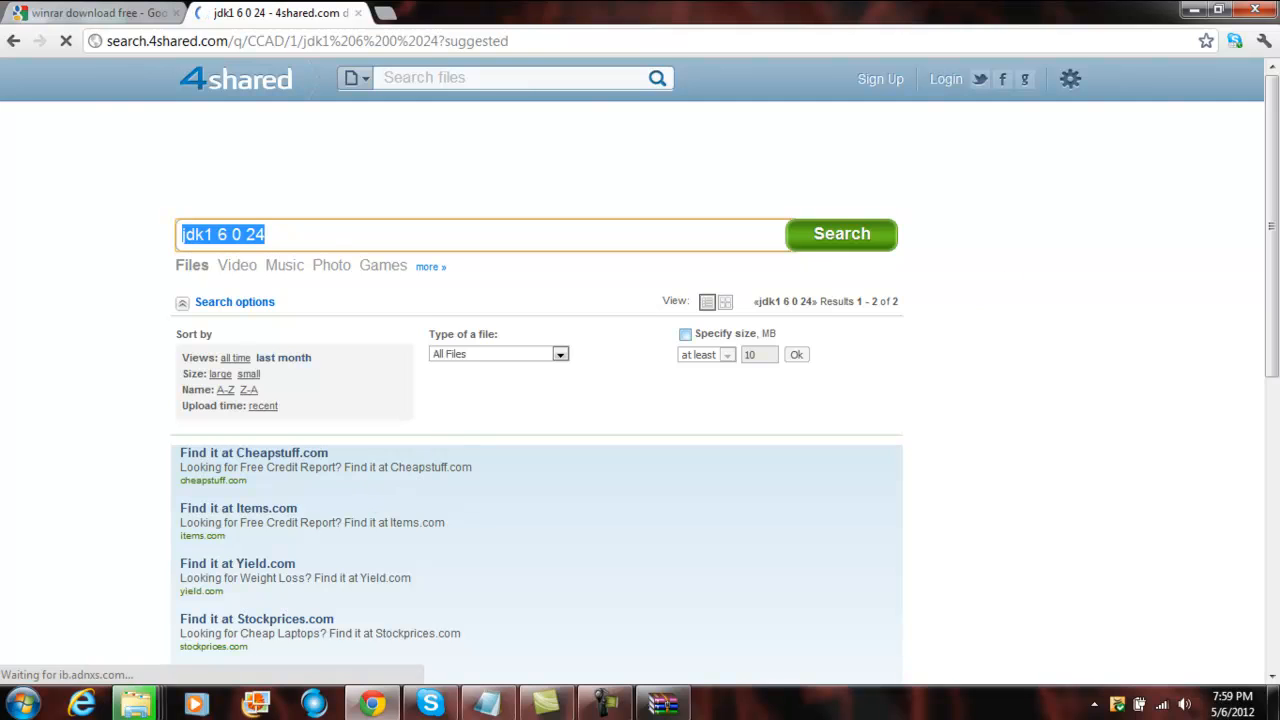
- Reach the jdk1.6.0_24.rar file page and request its download
scroll(down, 3)
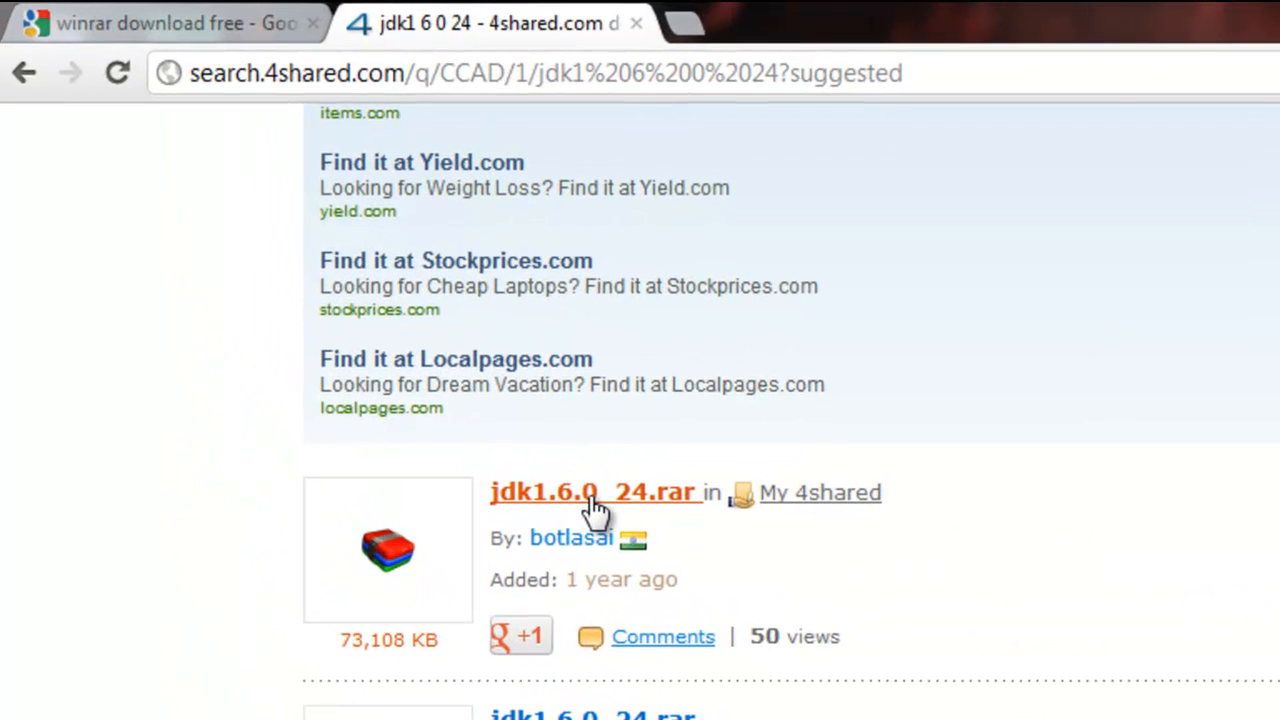
click(596, 508)
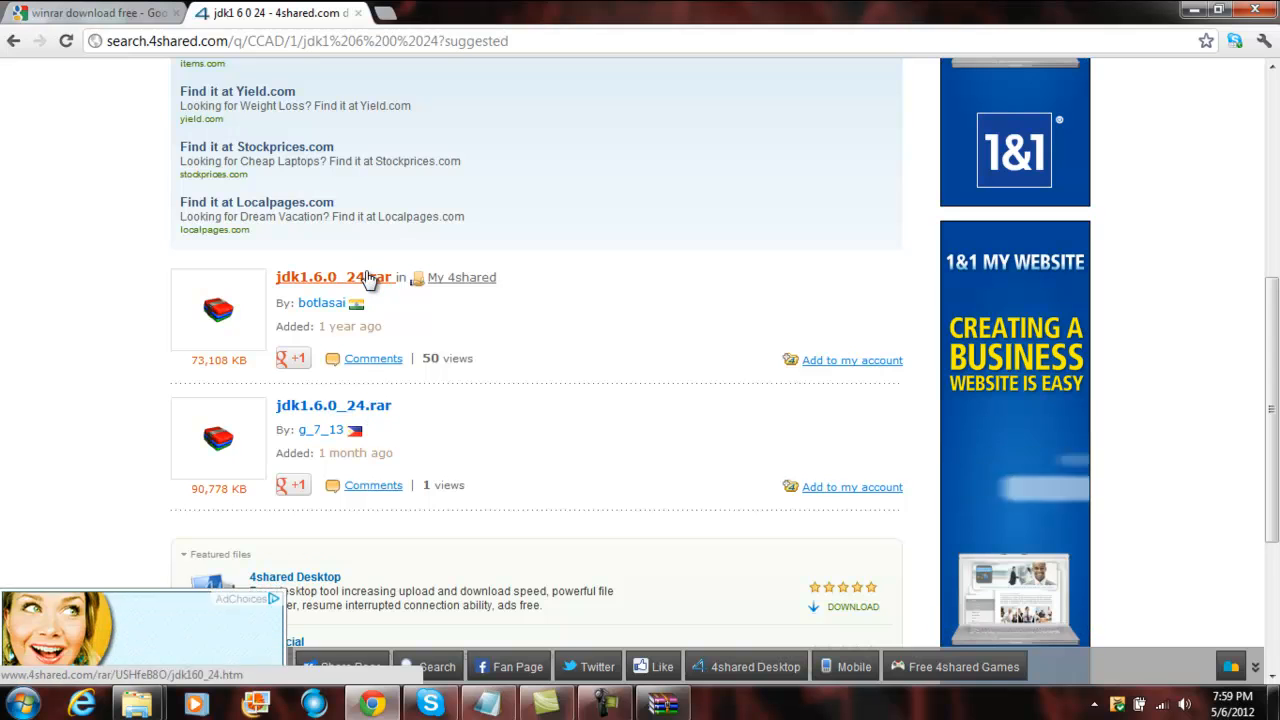
click(332, 276)
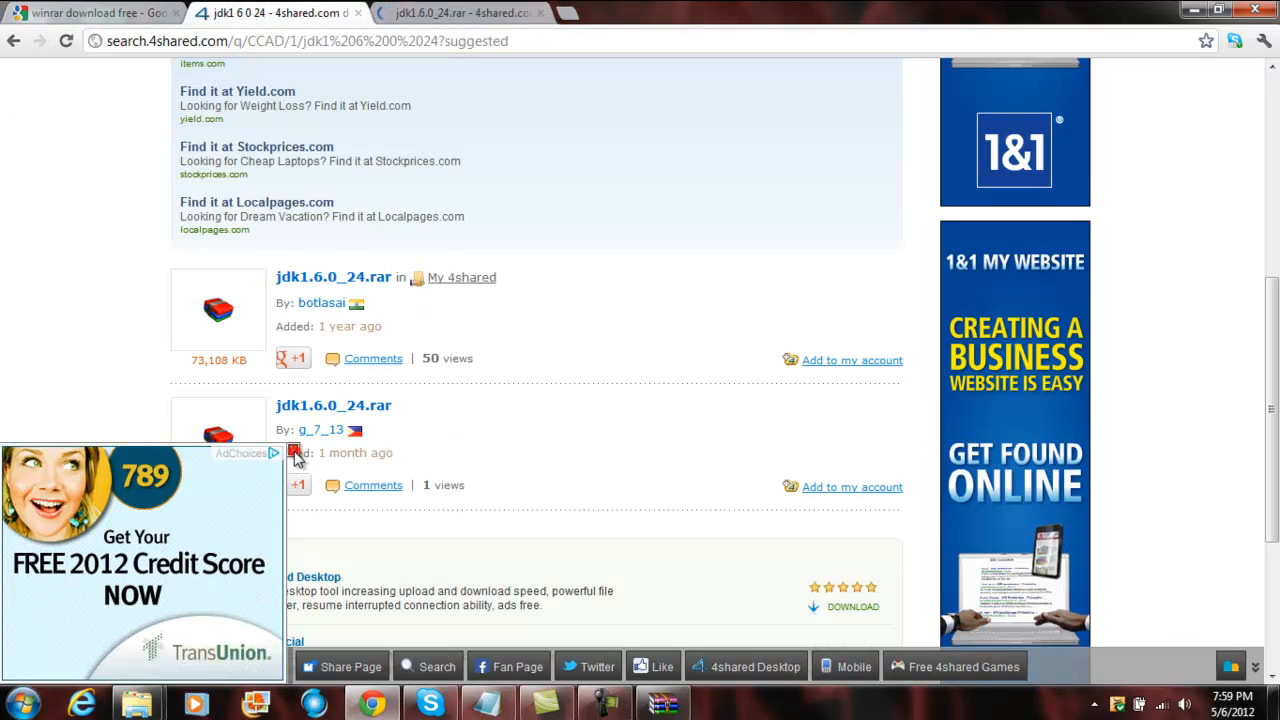
click(332, 276)
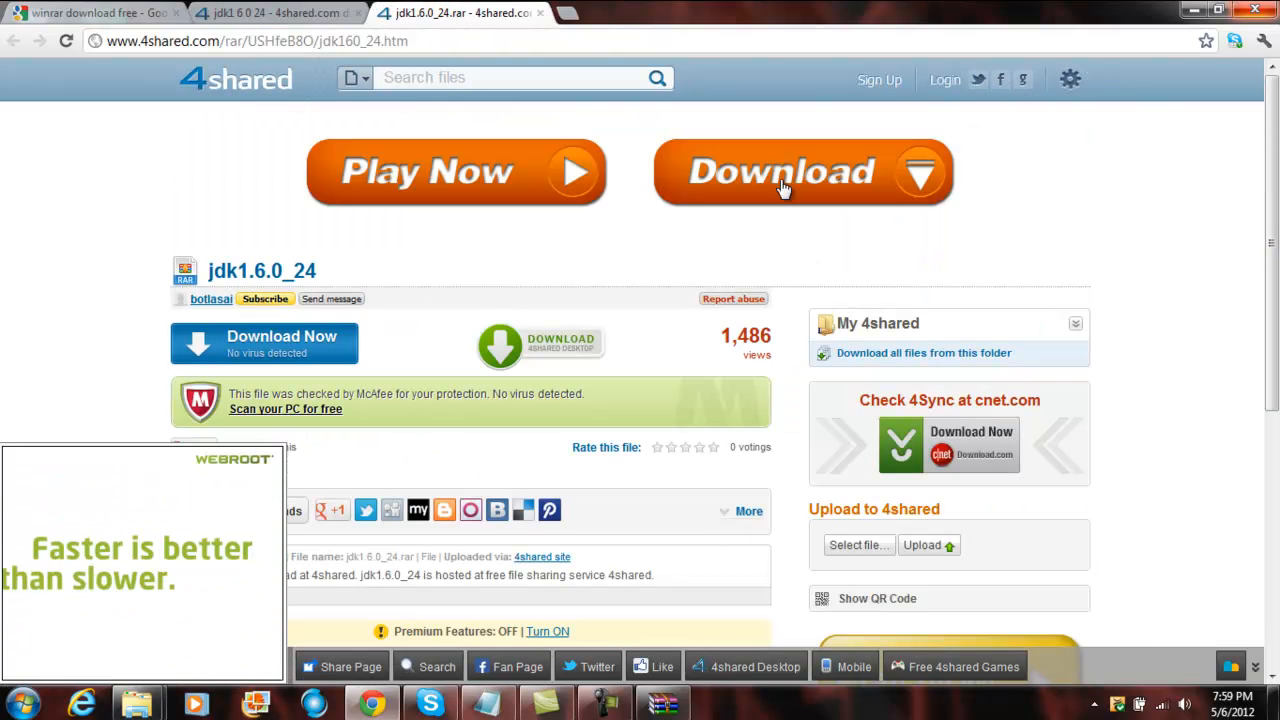
click(784, 172)
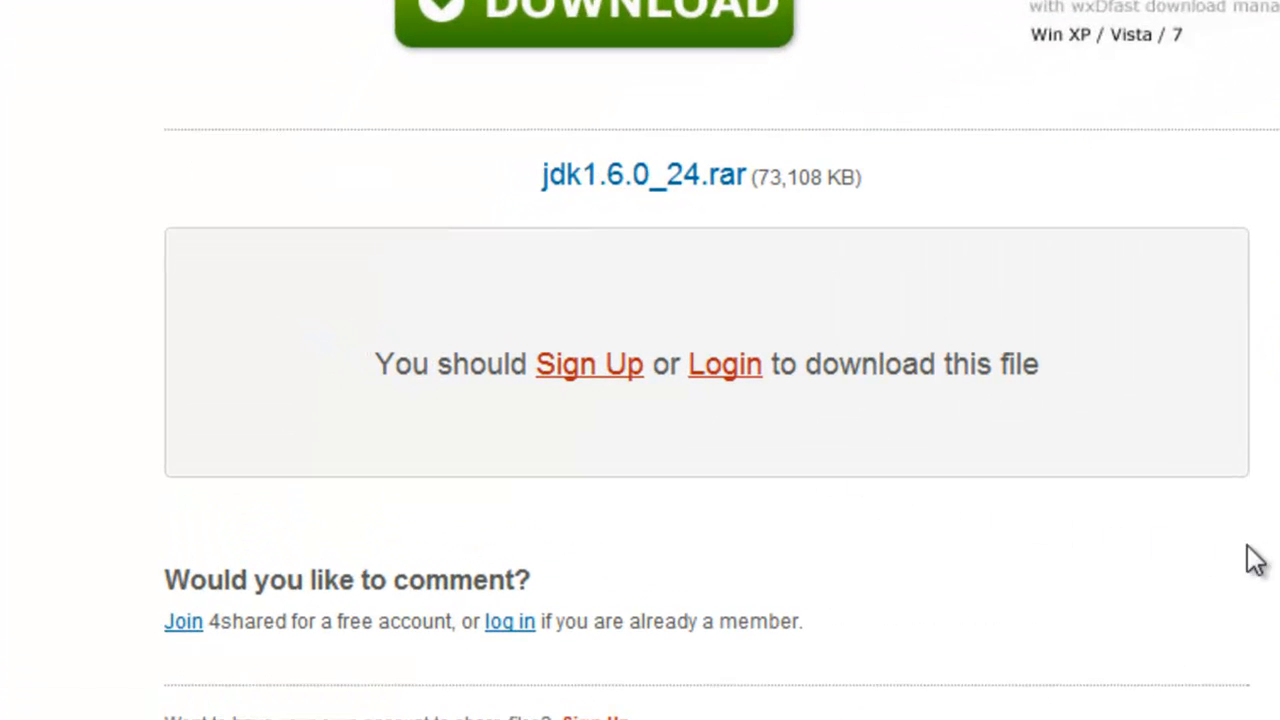
mouse_move(710, 526)
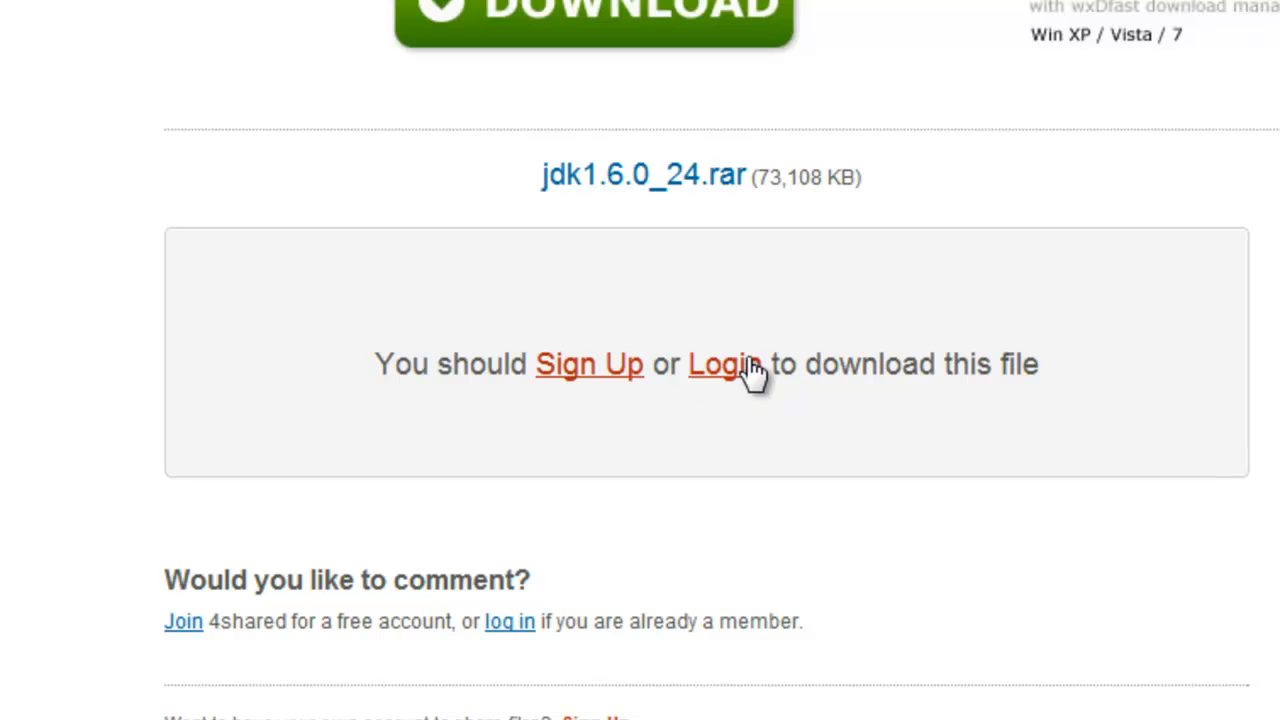
- Log in to 4shared with the 'child' account so the download countdown starts
click(720, 364)
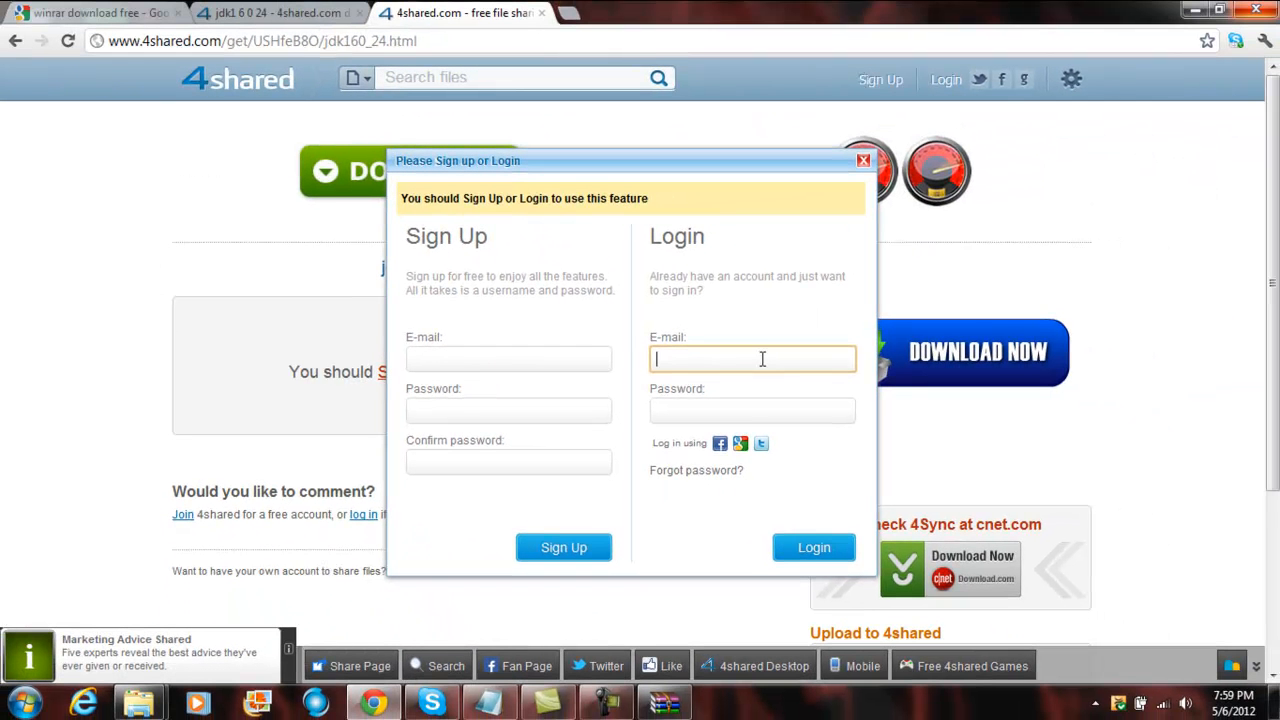
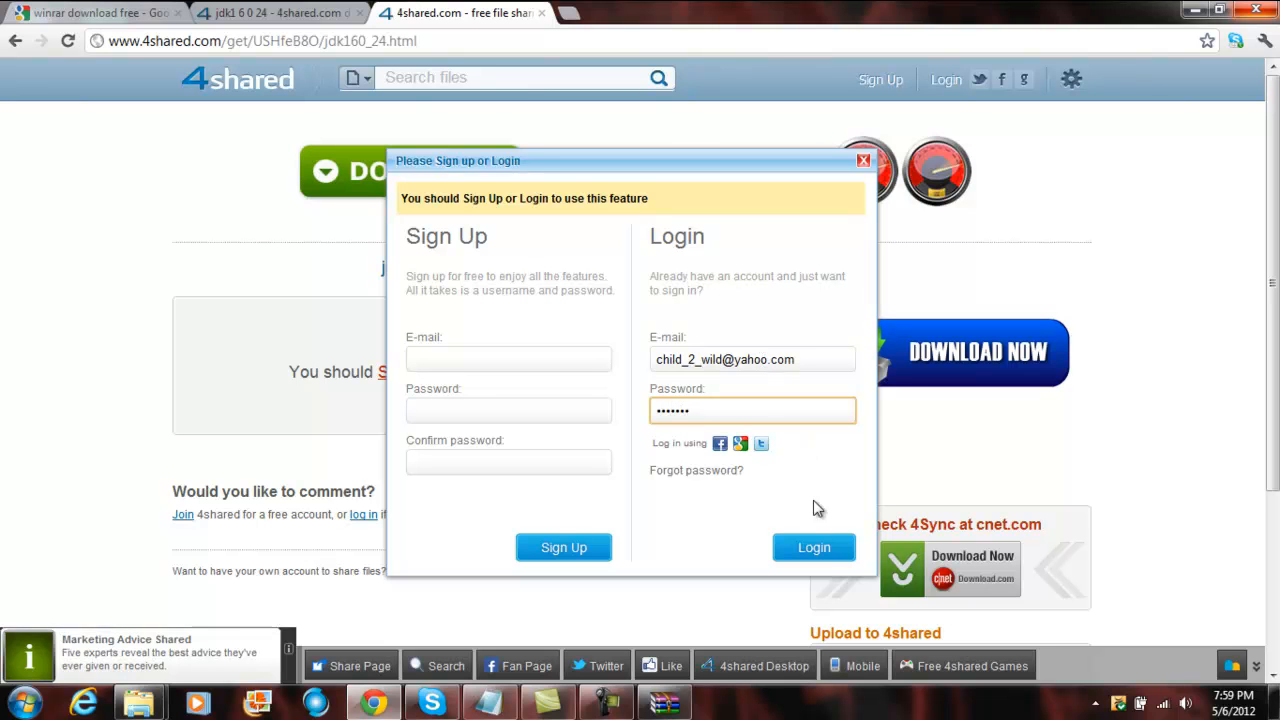
click(814, 548)
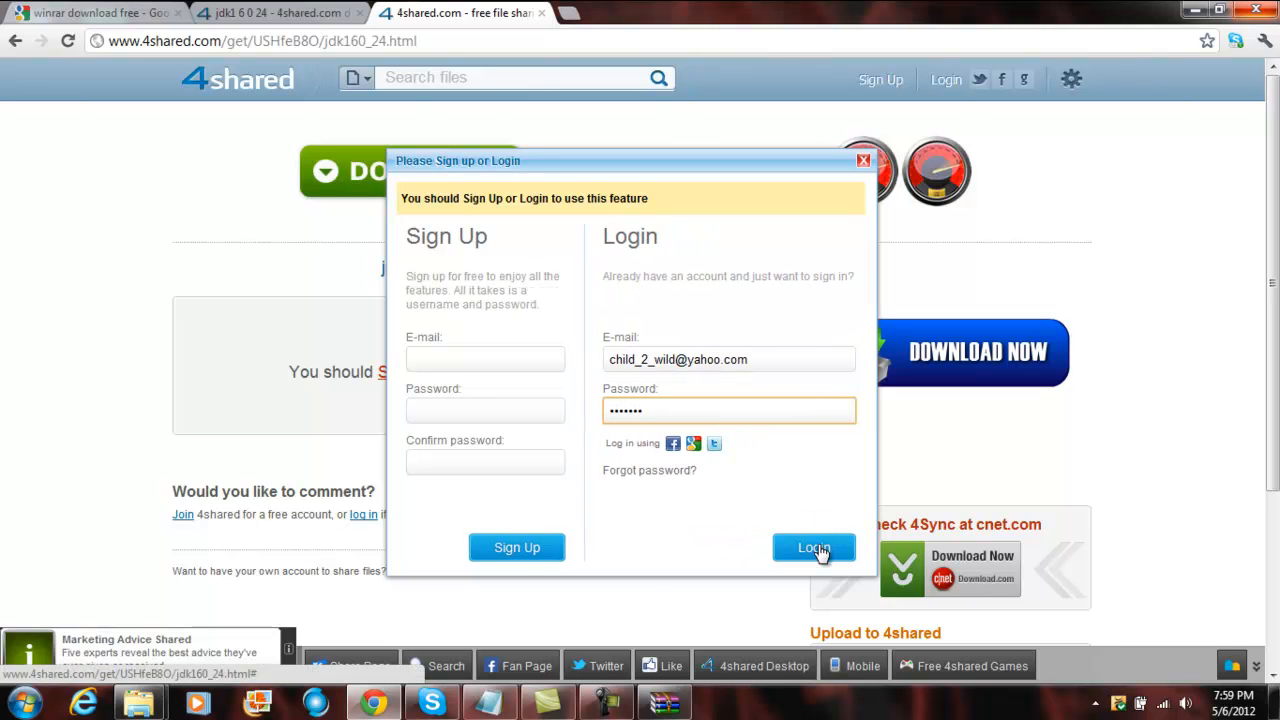
click(812, 548)
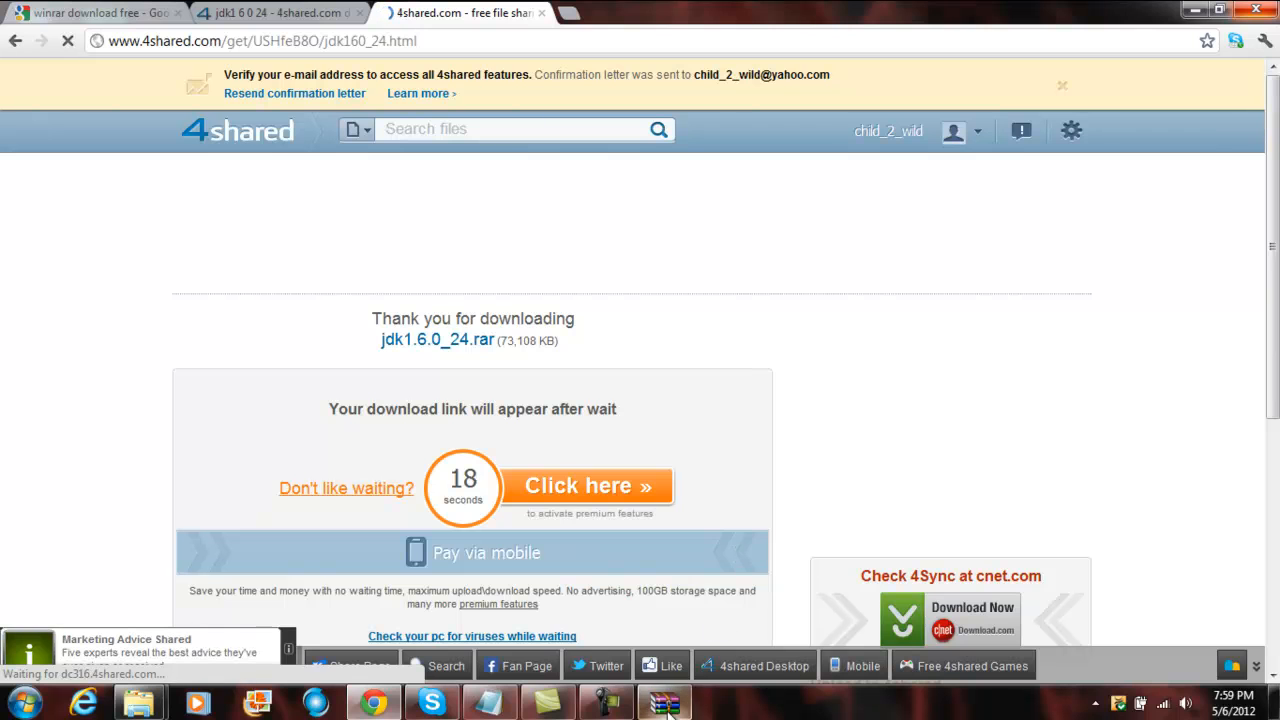
- Close WinRAR and launch the Renegadepkz v3.1 client via ~Run (Windows 7)~
click(660, 700)
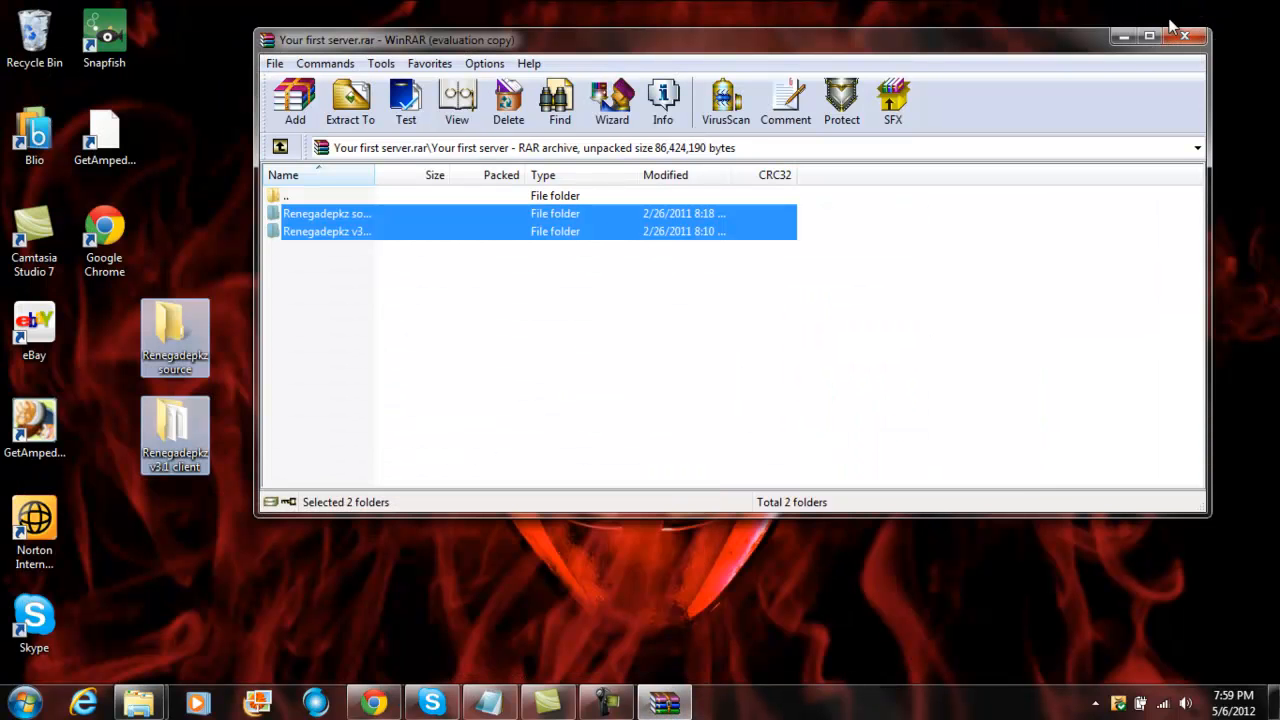
click(1186, 36)
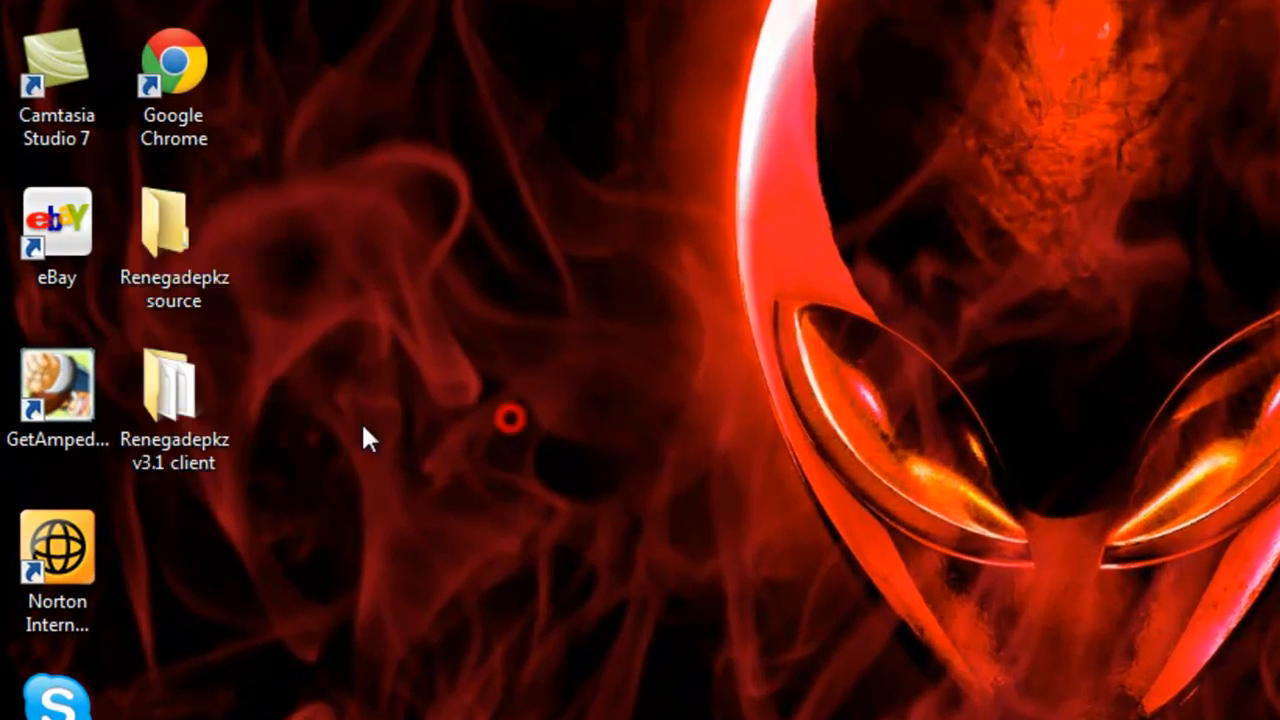
double_click(166, 224)
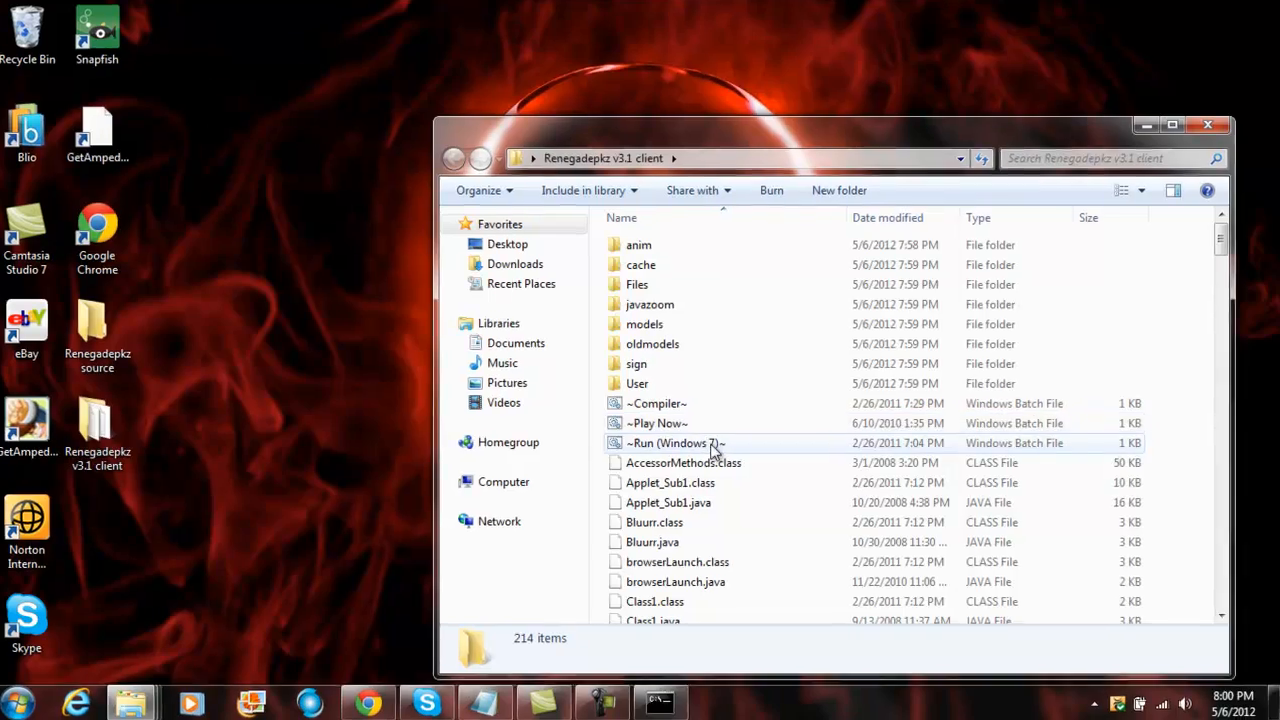
double_click(672, 444)
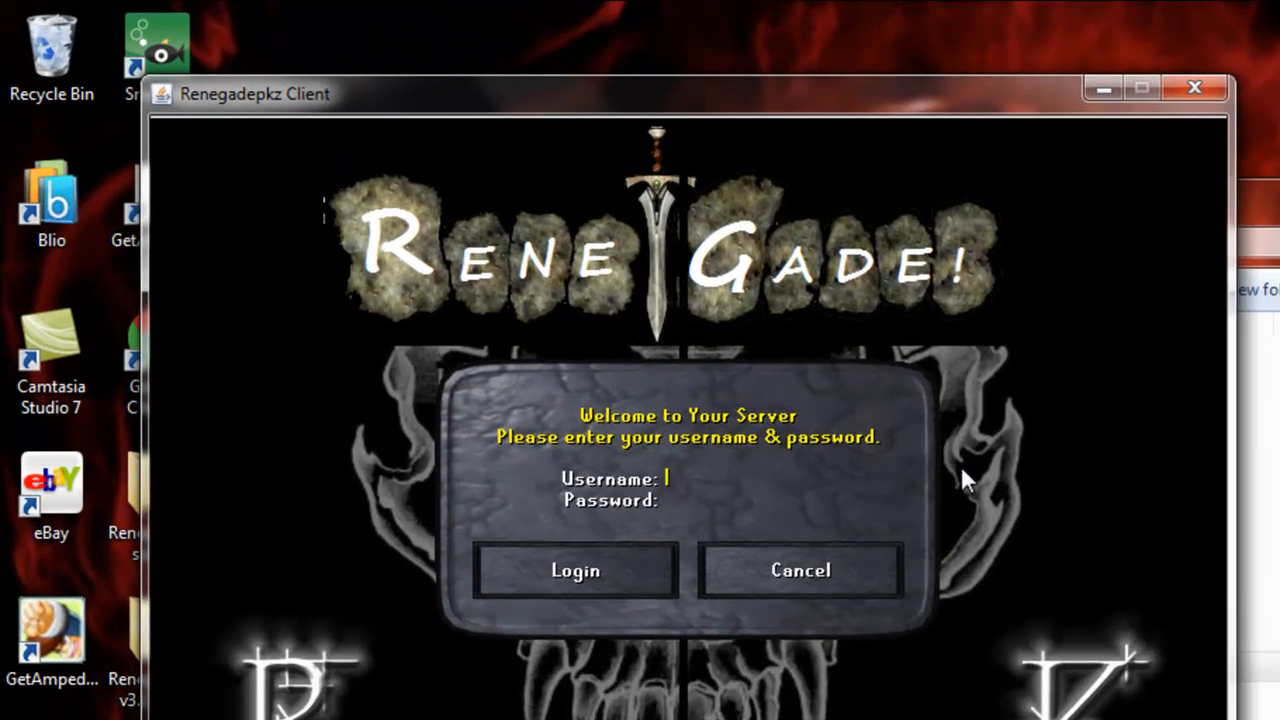
- Log in to the server as Legit Buddy
text(Legit Buddy)
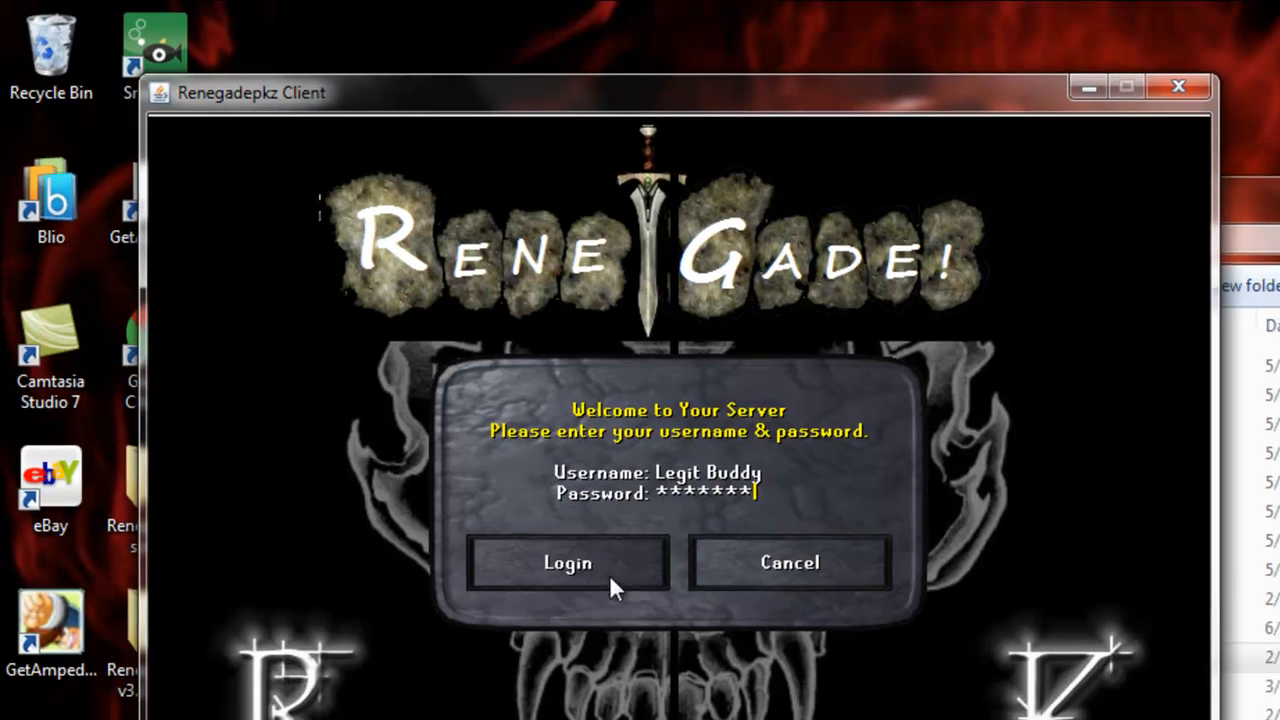
click(568, 564)
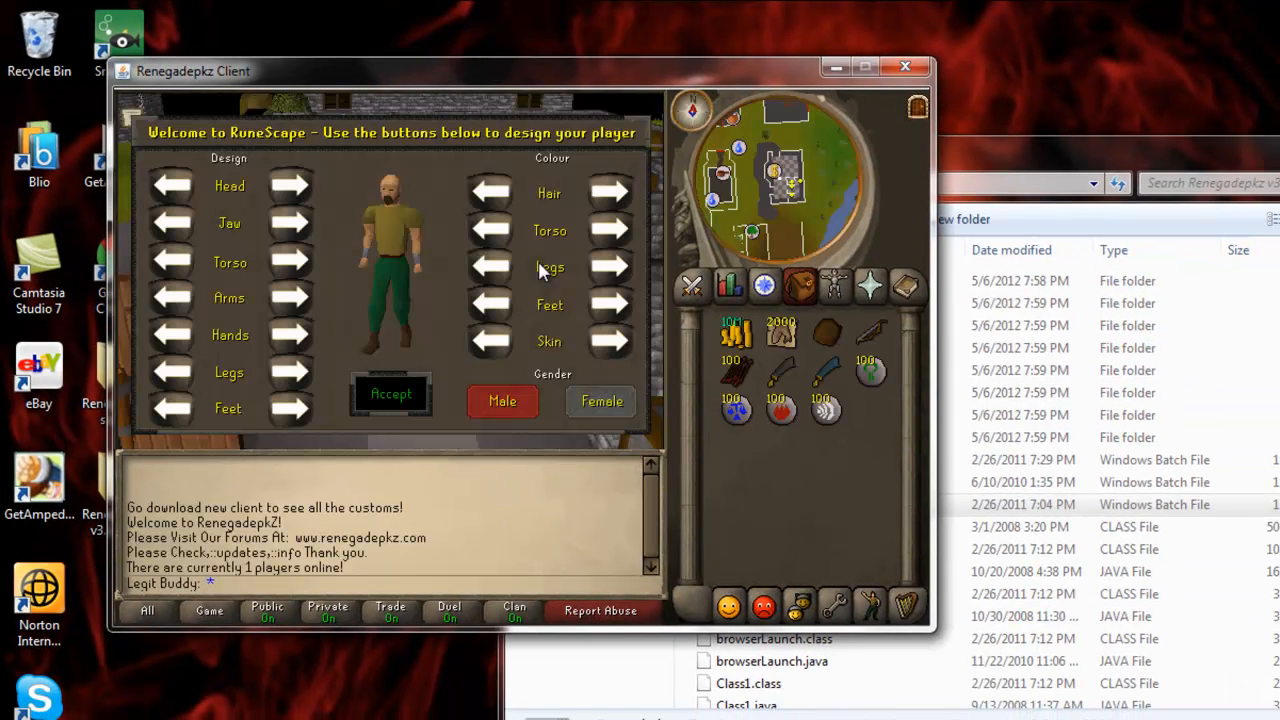
- Recolour the character green-haired, accept the design and walk around in-game
click(492, 192)
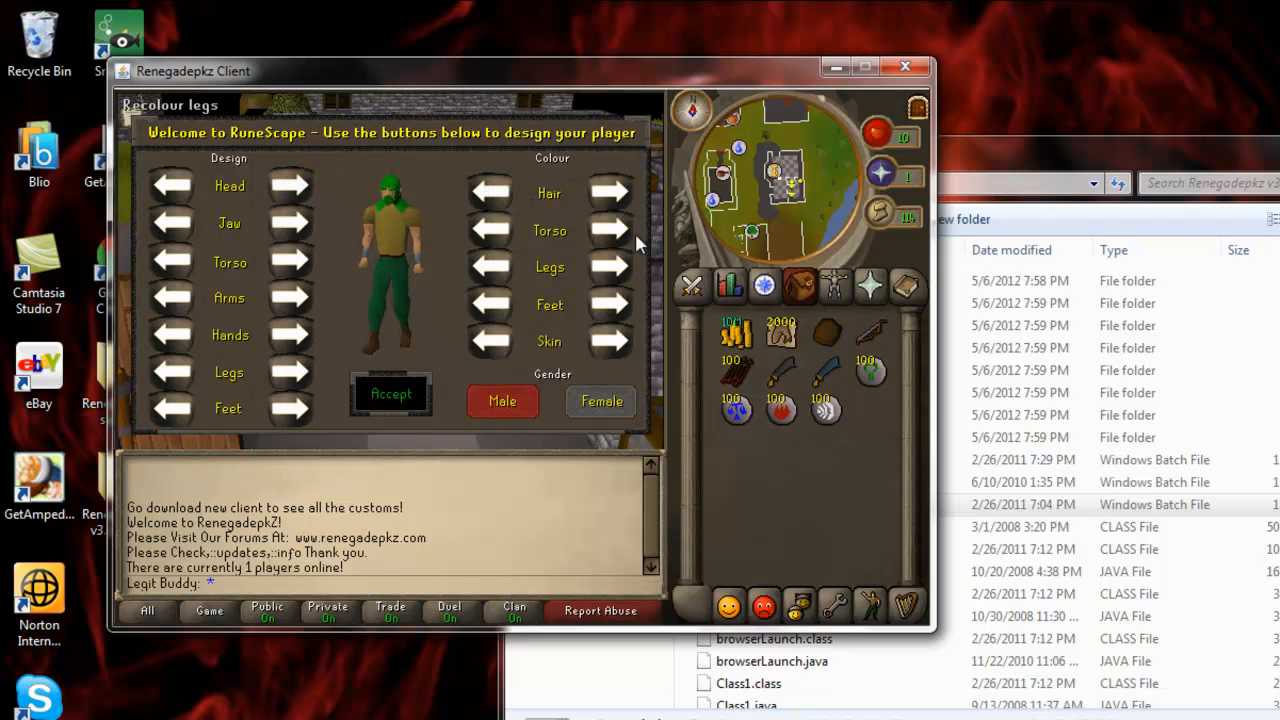
click(390, 392)
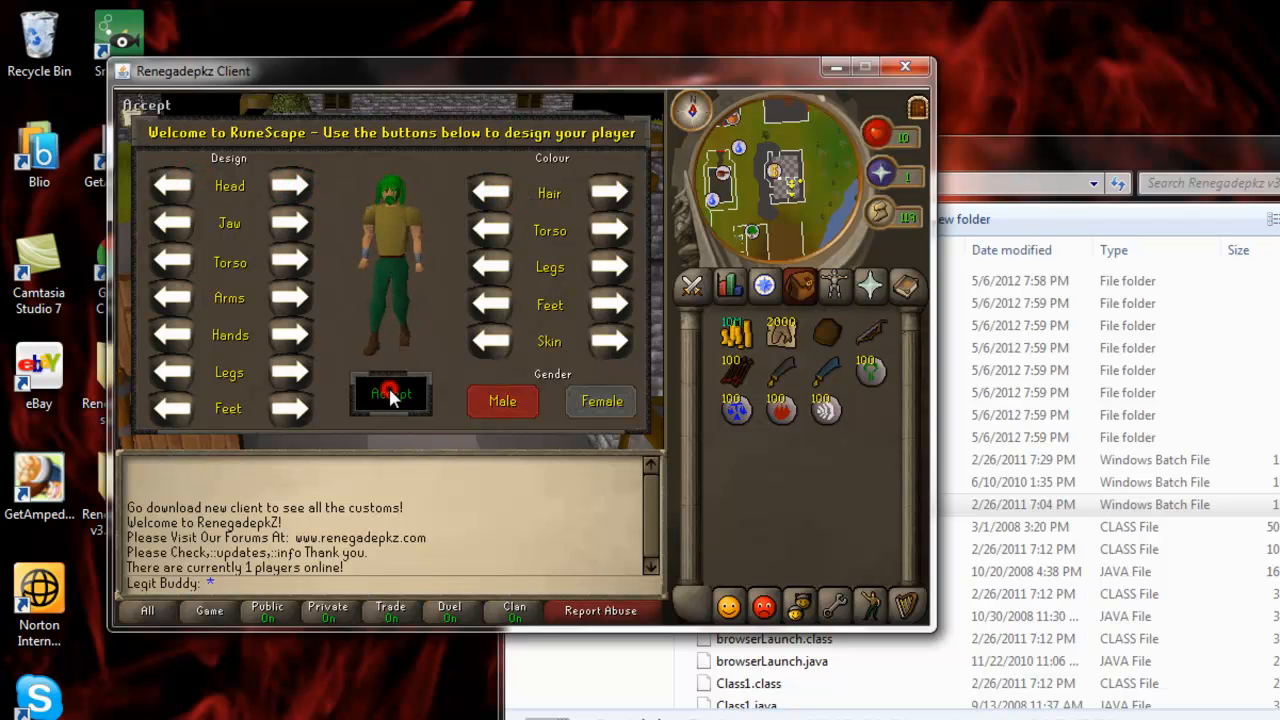
click(390, 396)
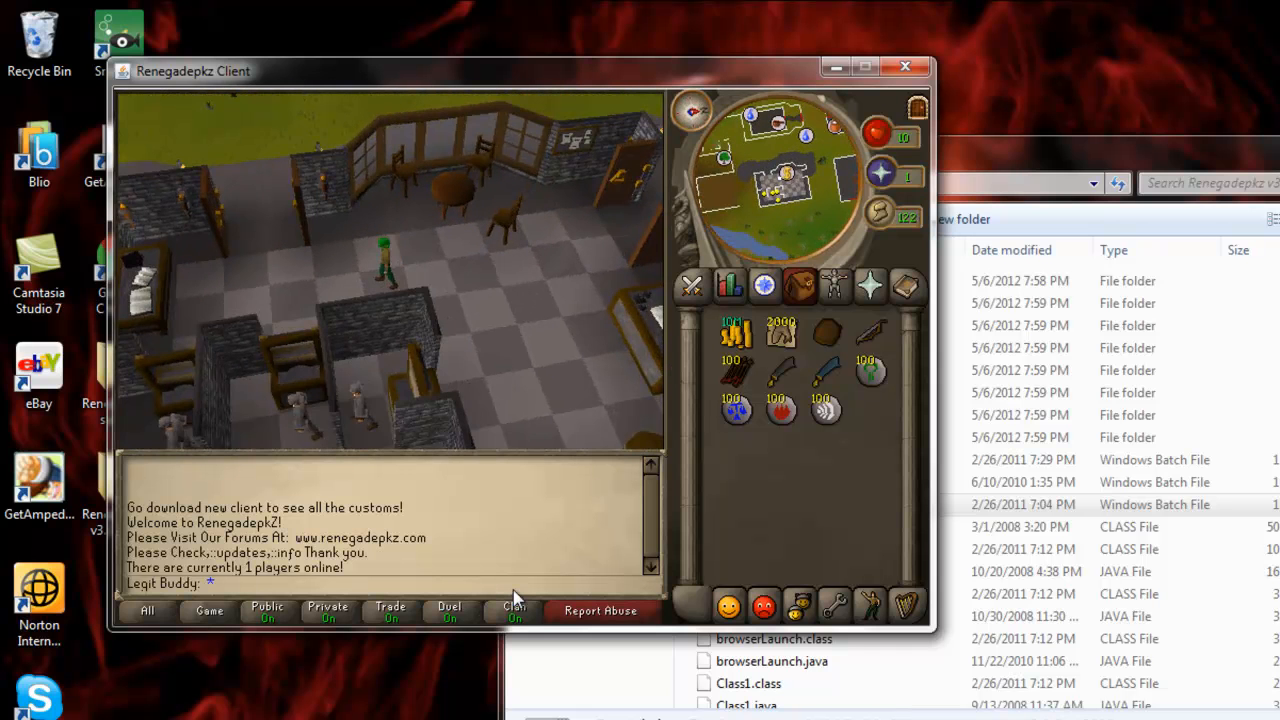
click(256, 212)
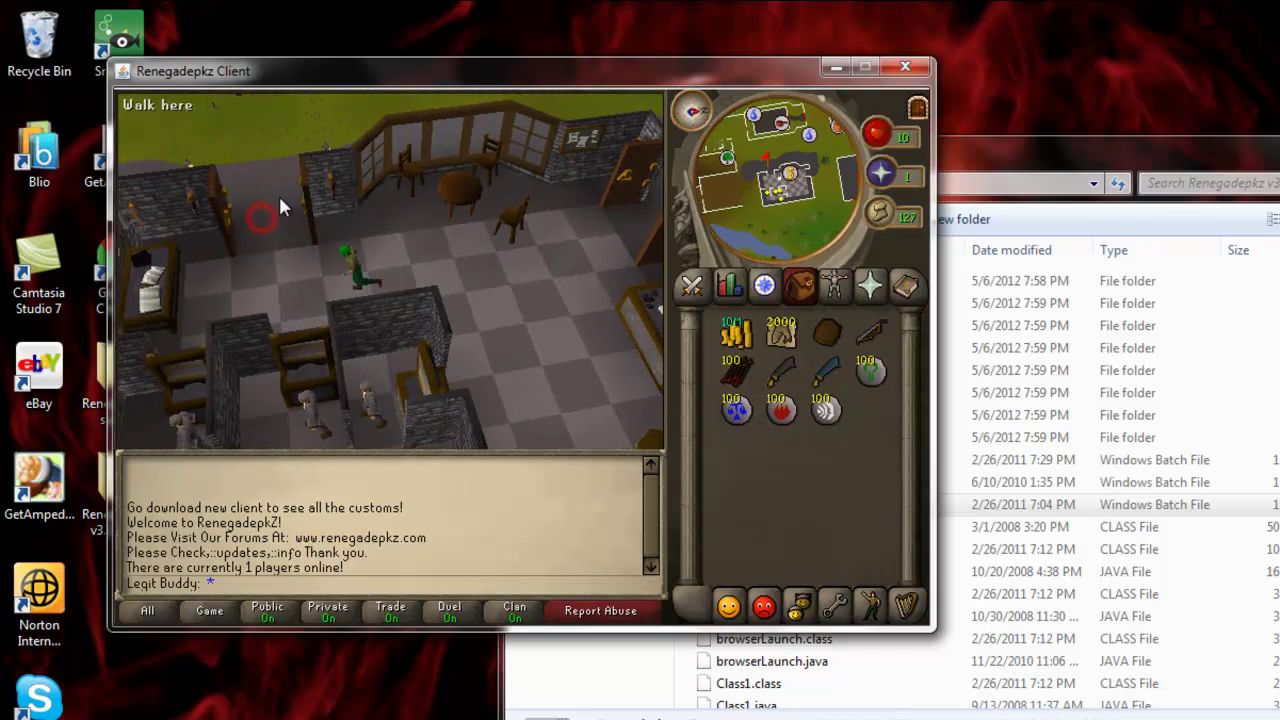
click(256, 212)
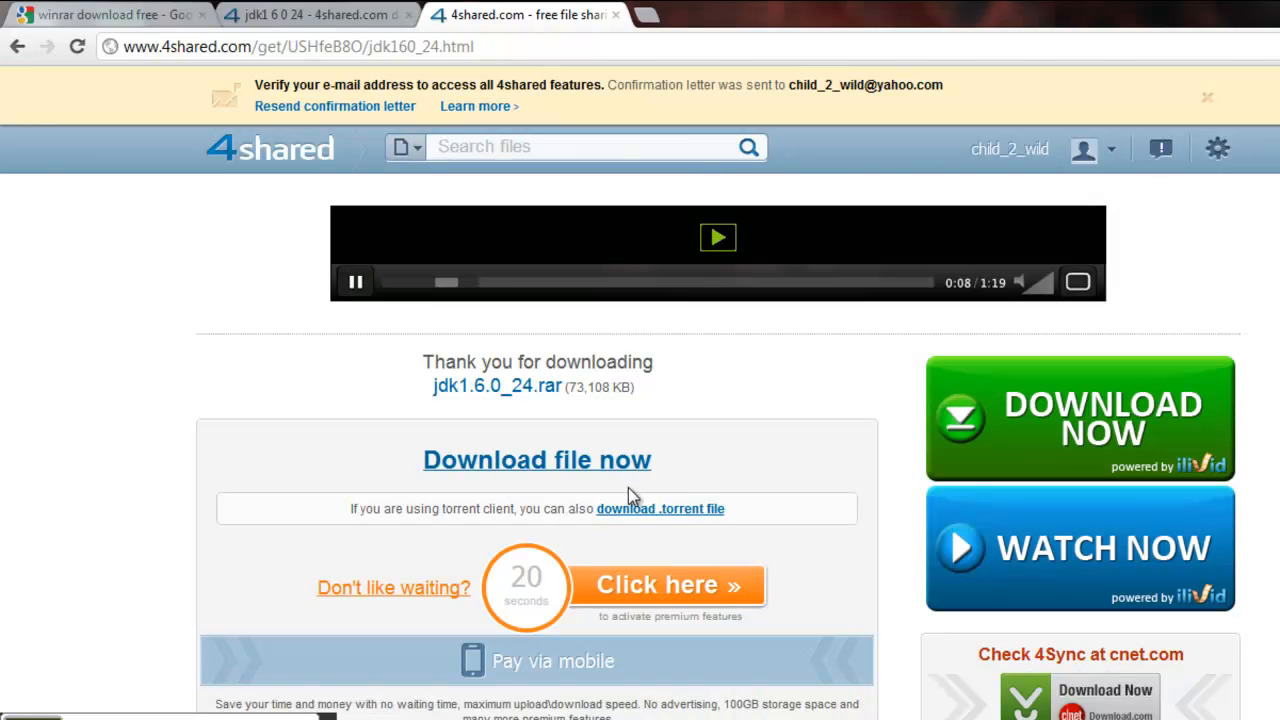
- Start the jdk1.6.0_24.rar download from 4shared's 'Download file now' link
click(536, 460)
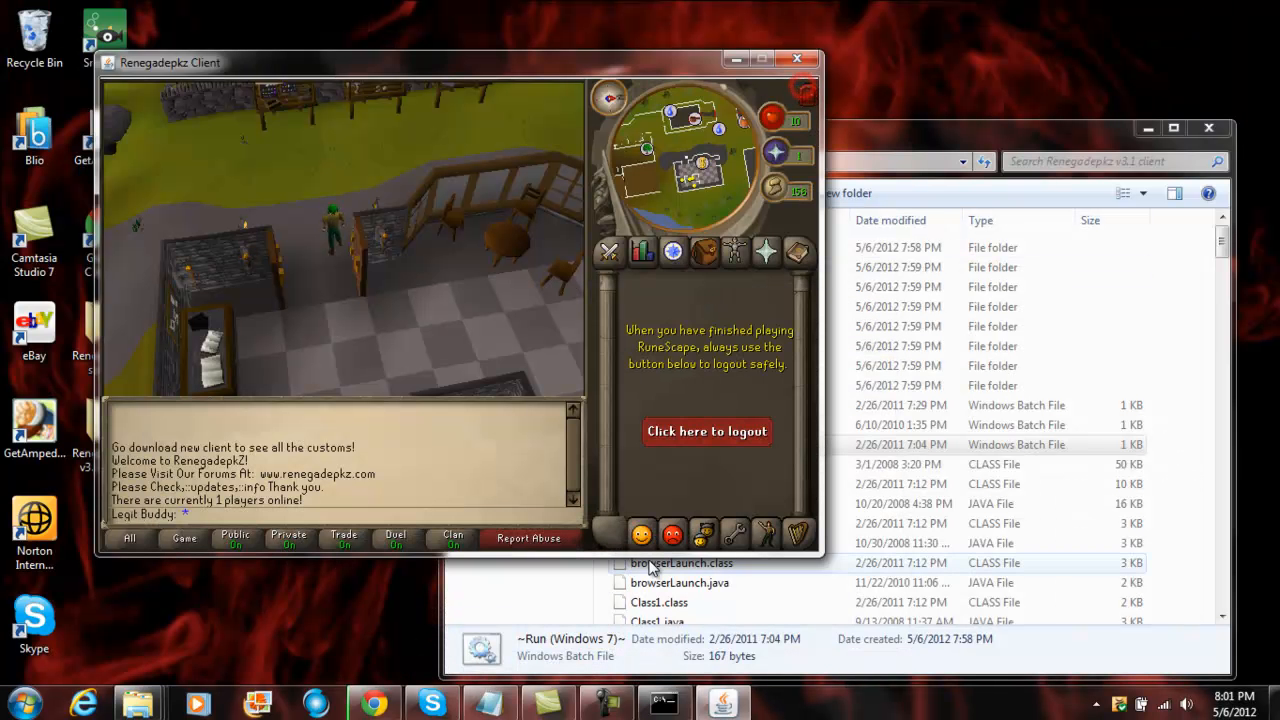
- Log Legit Buddy out, returning the client to its login screen
click(706, 432)
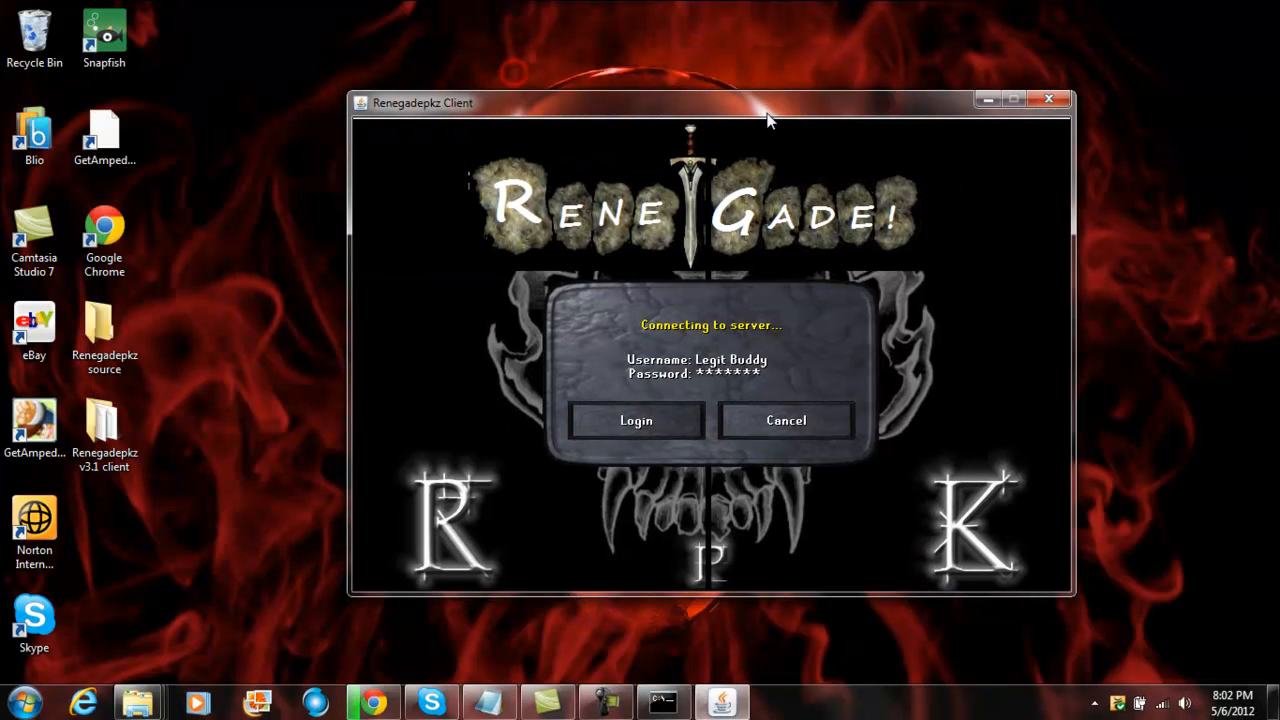
mouse_move(140, 696)
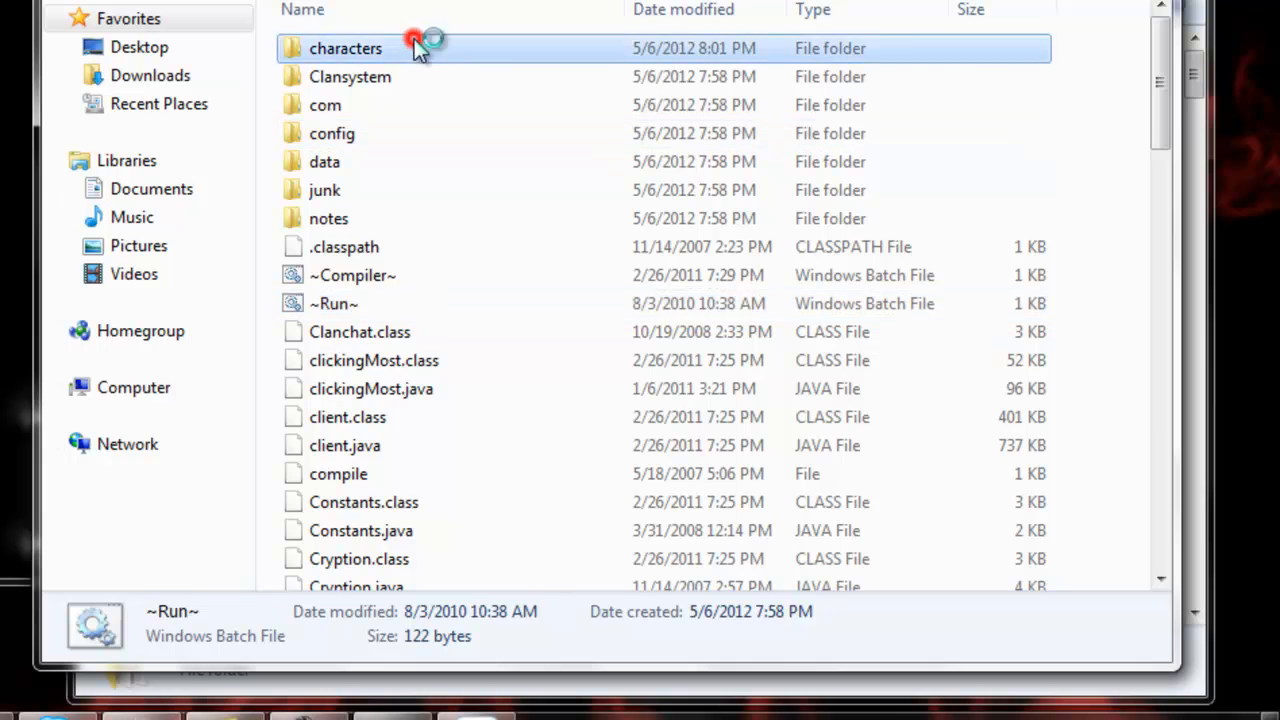
- Enter the characters folder of the Renegadepkz source
double_click(344, 48)
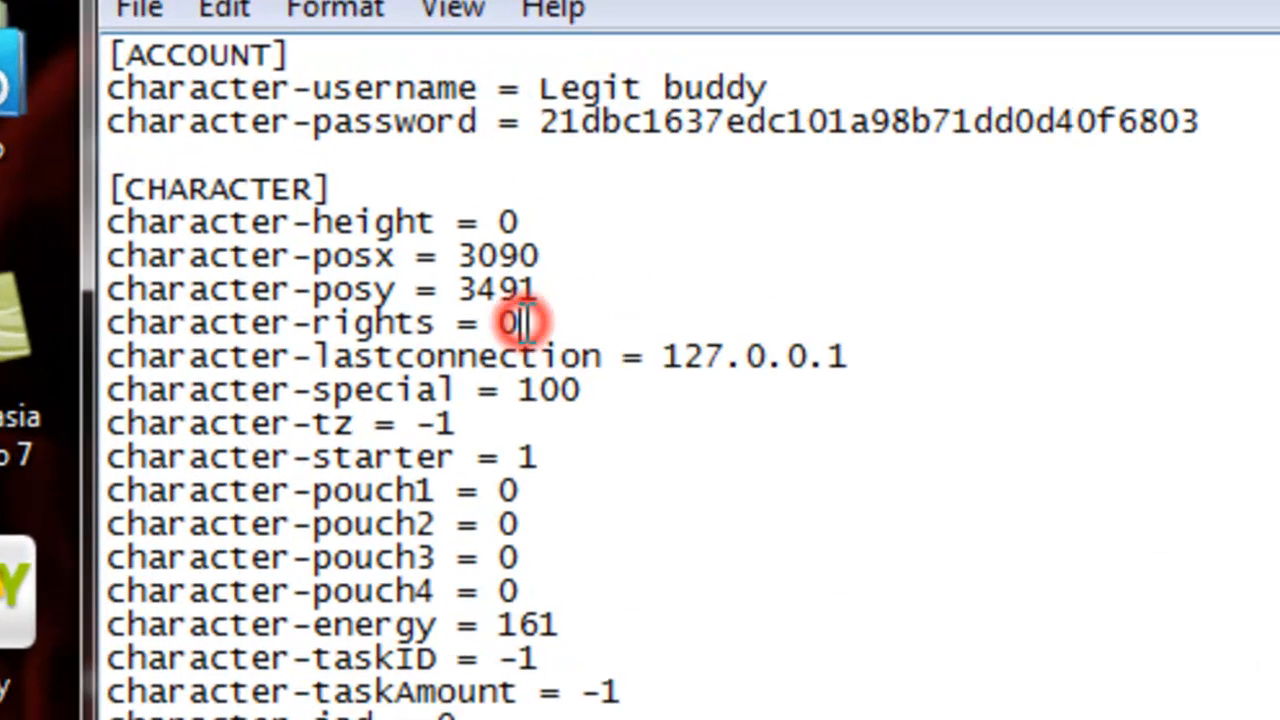
- Change Legit buddy's character-rights value from 0 to 3 and go to save the file
text(3)
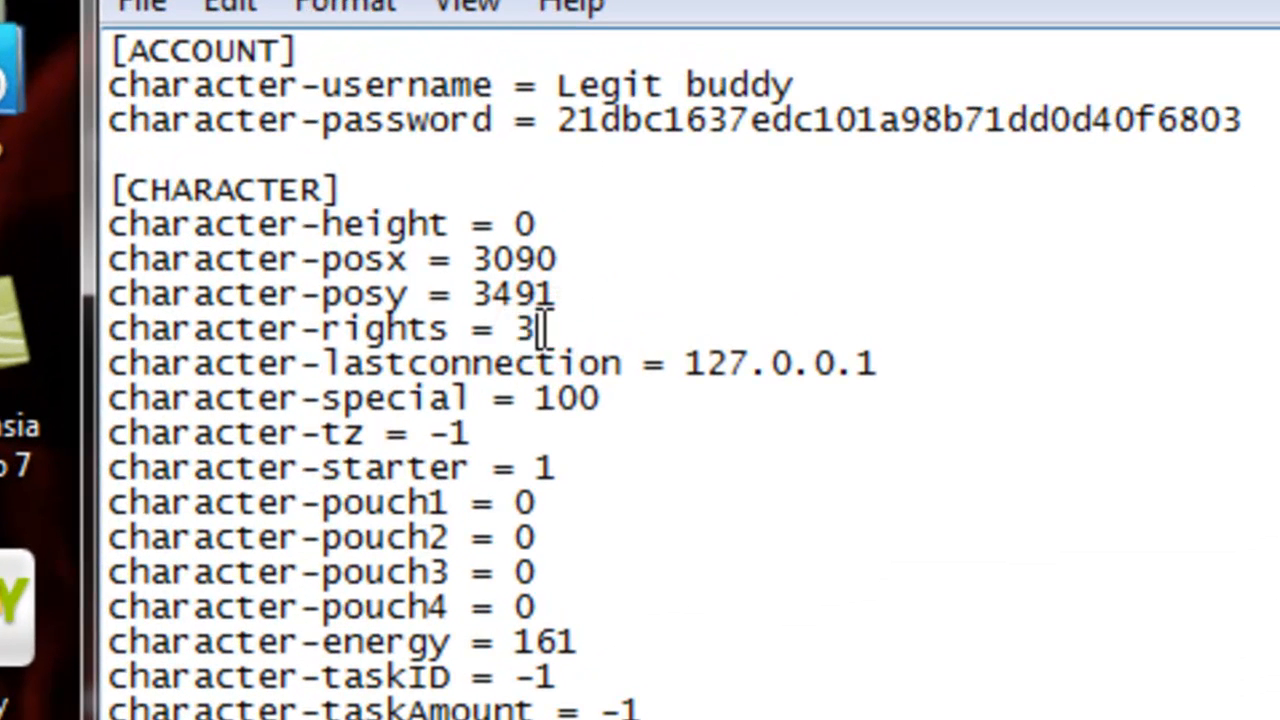
text(1)
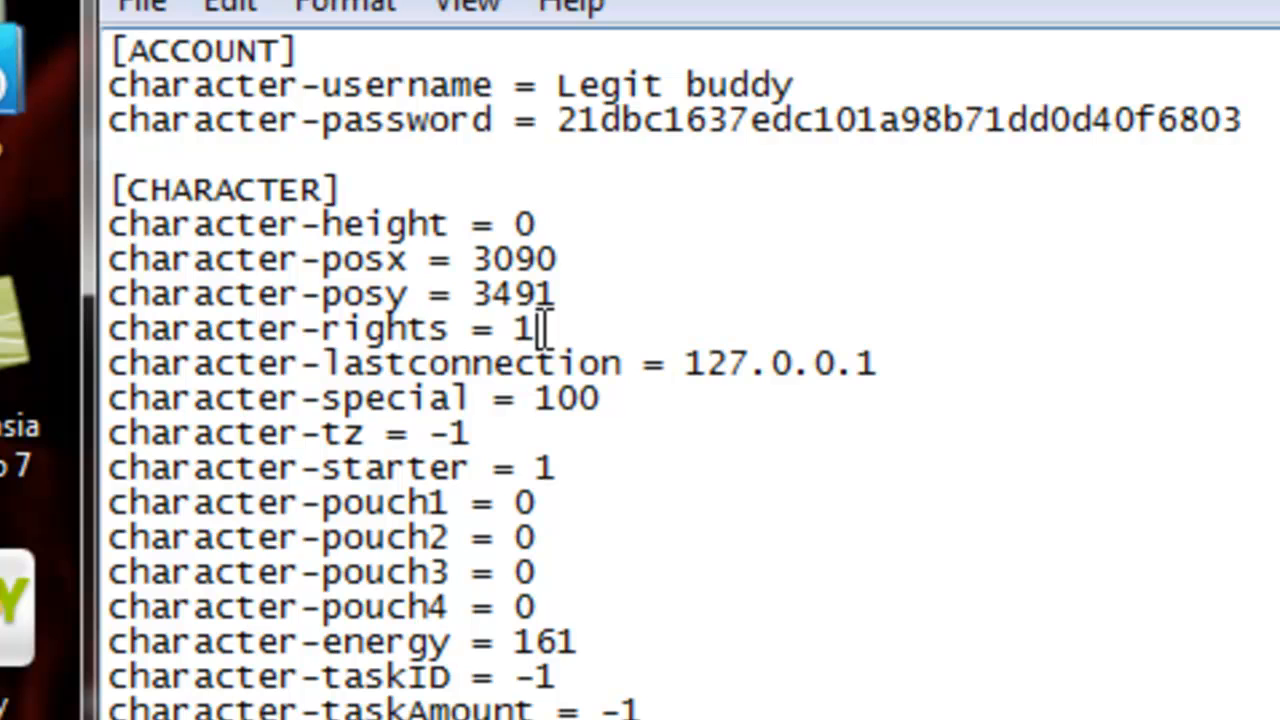
text(2)
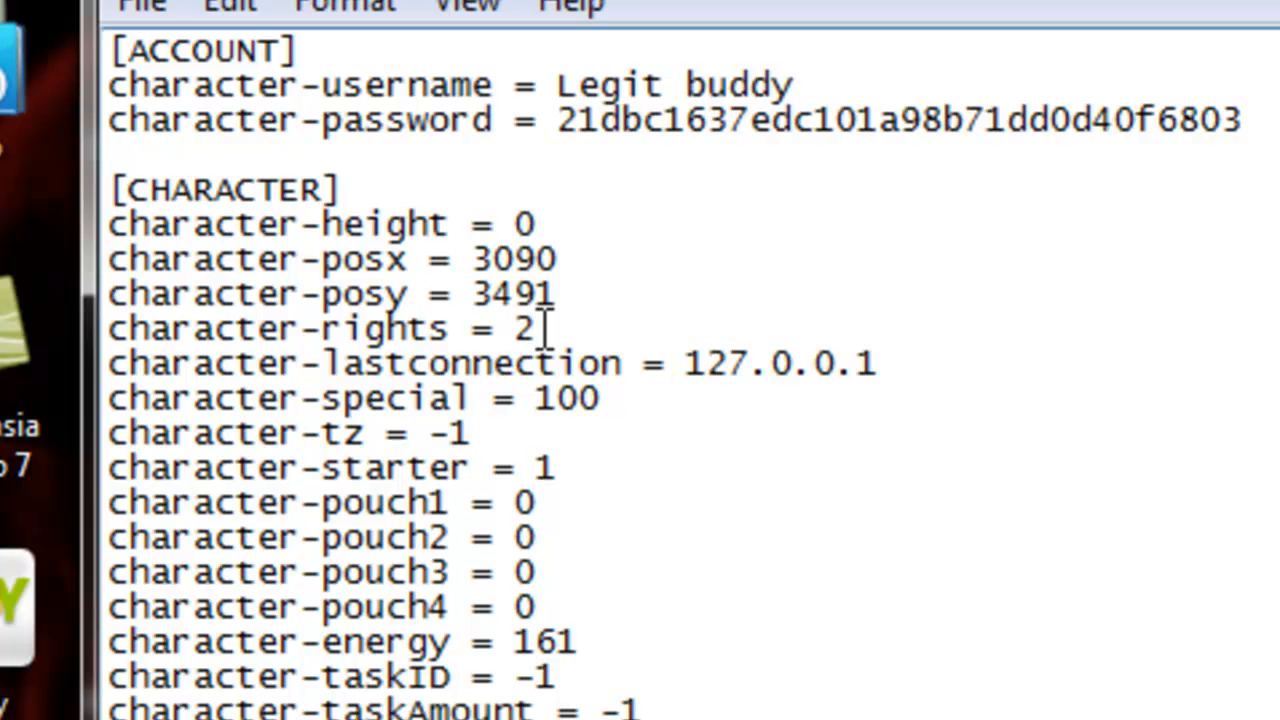
key(Backspace)
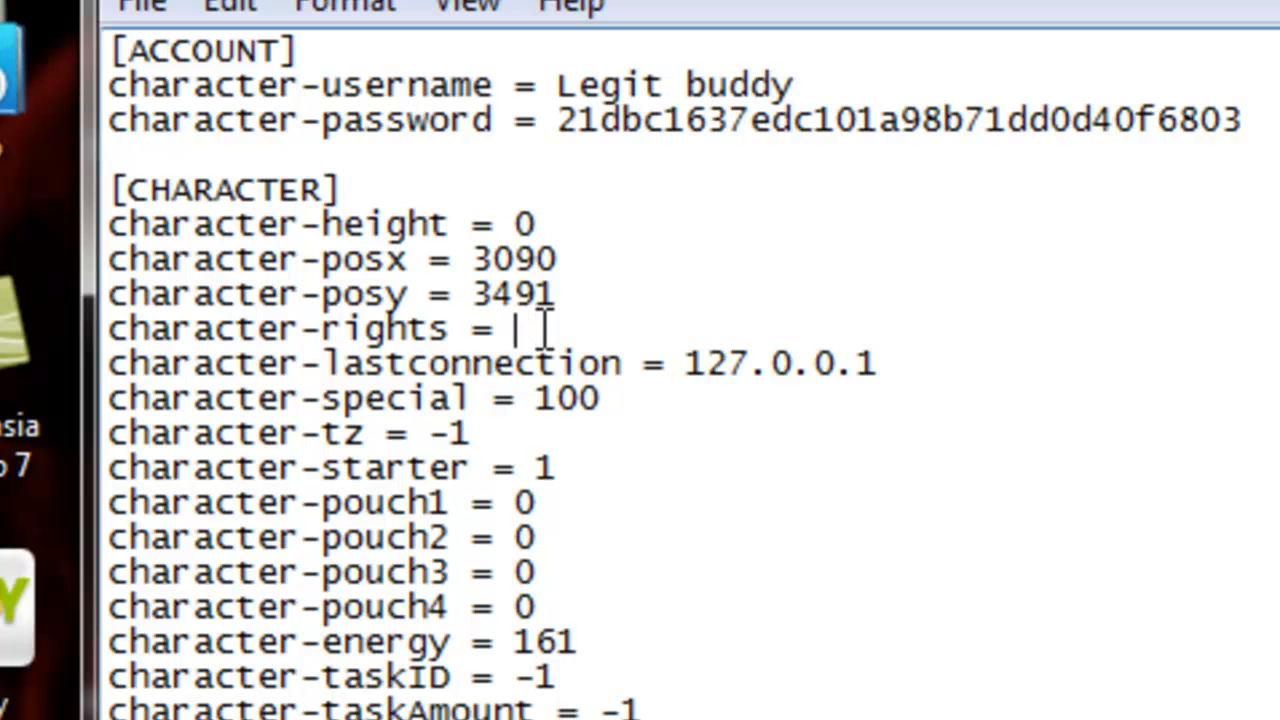
text(3)
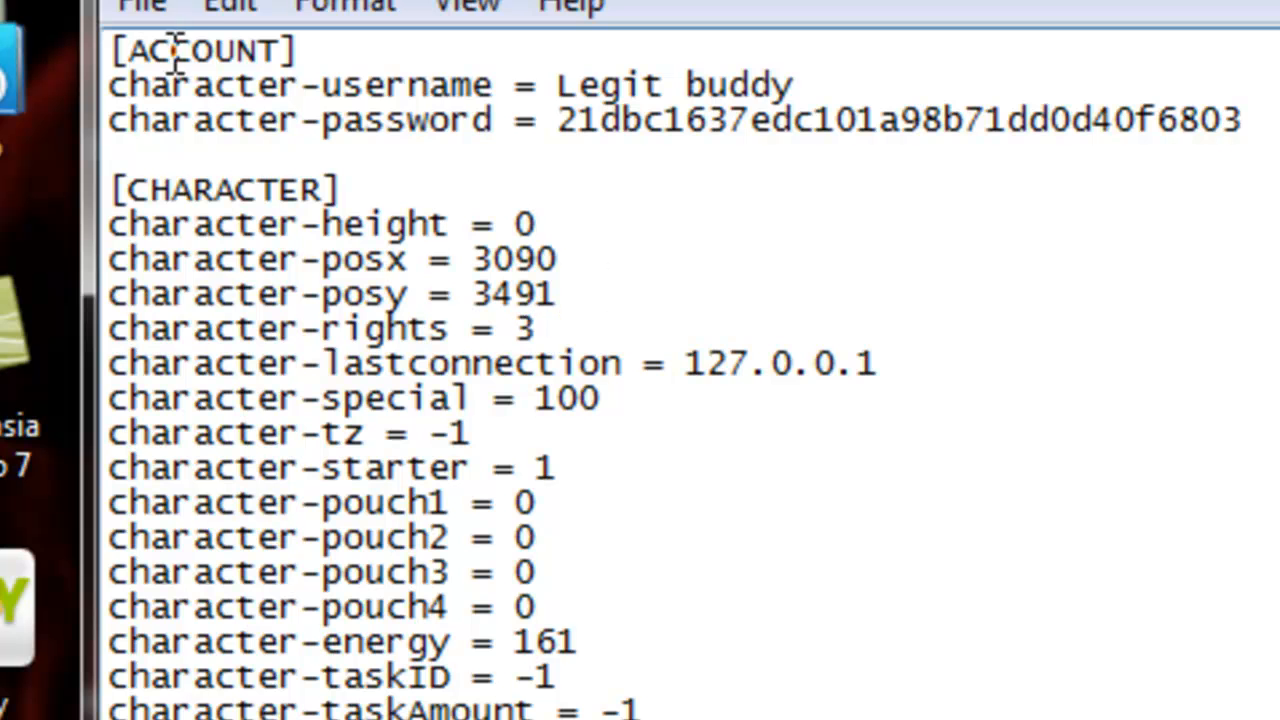
click(144, 4)
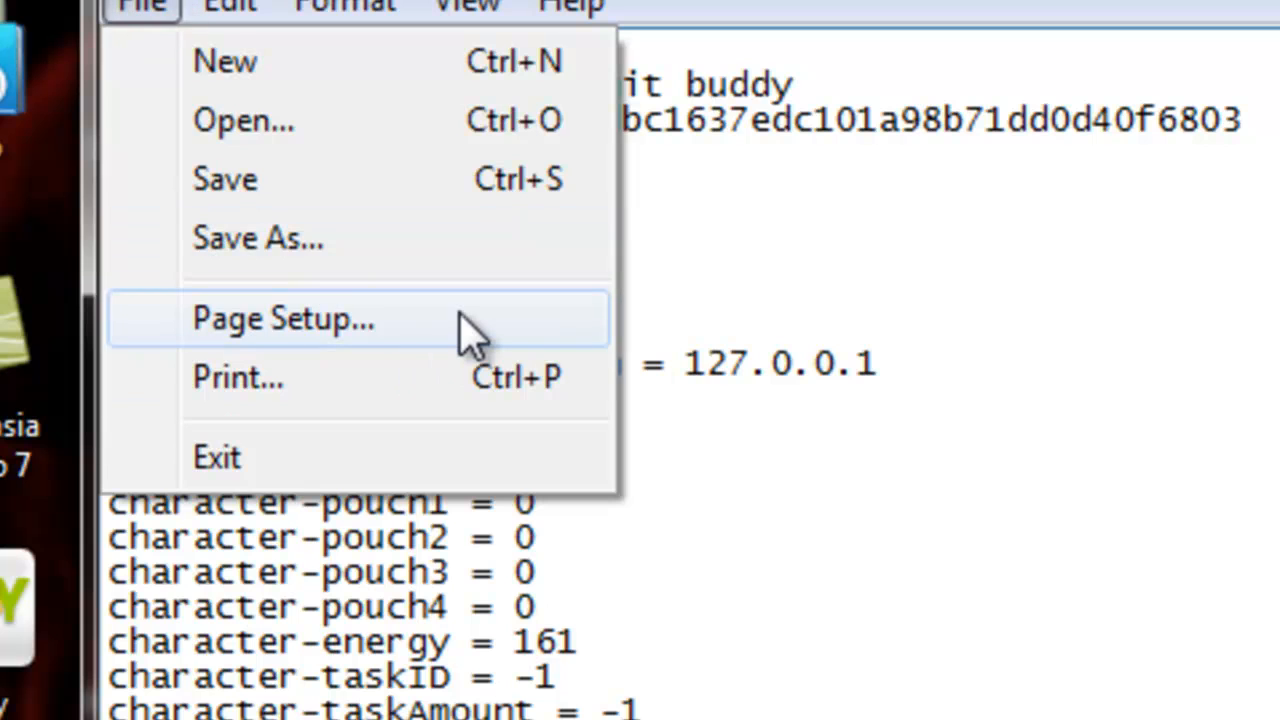
mouse_move(396, 236)
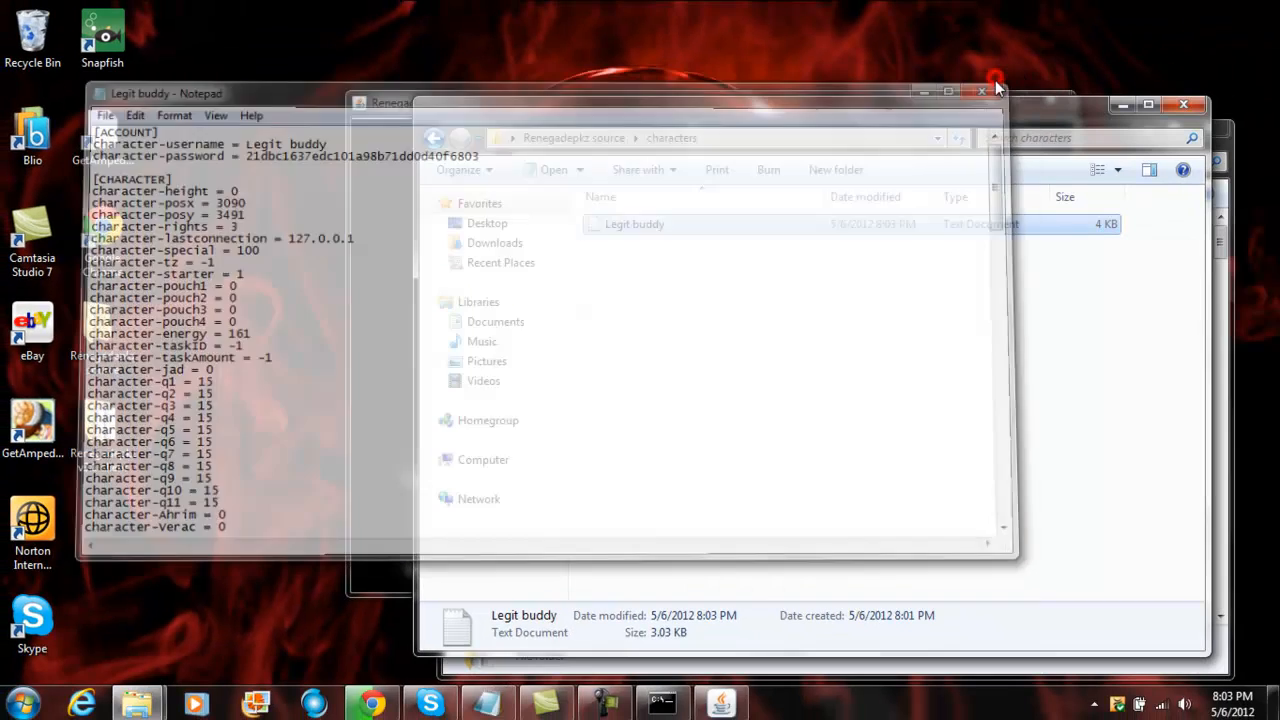
- Close the characters folder and let jdk1.6.0_24.rar finish downloading in Chrome
click(982, 88)
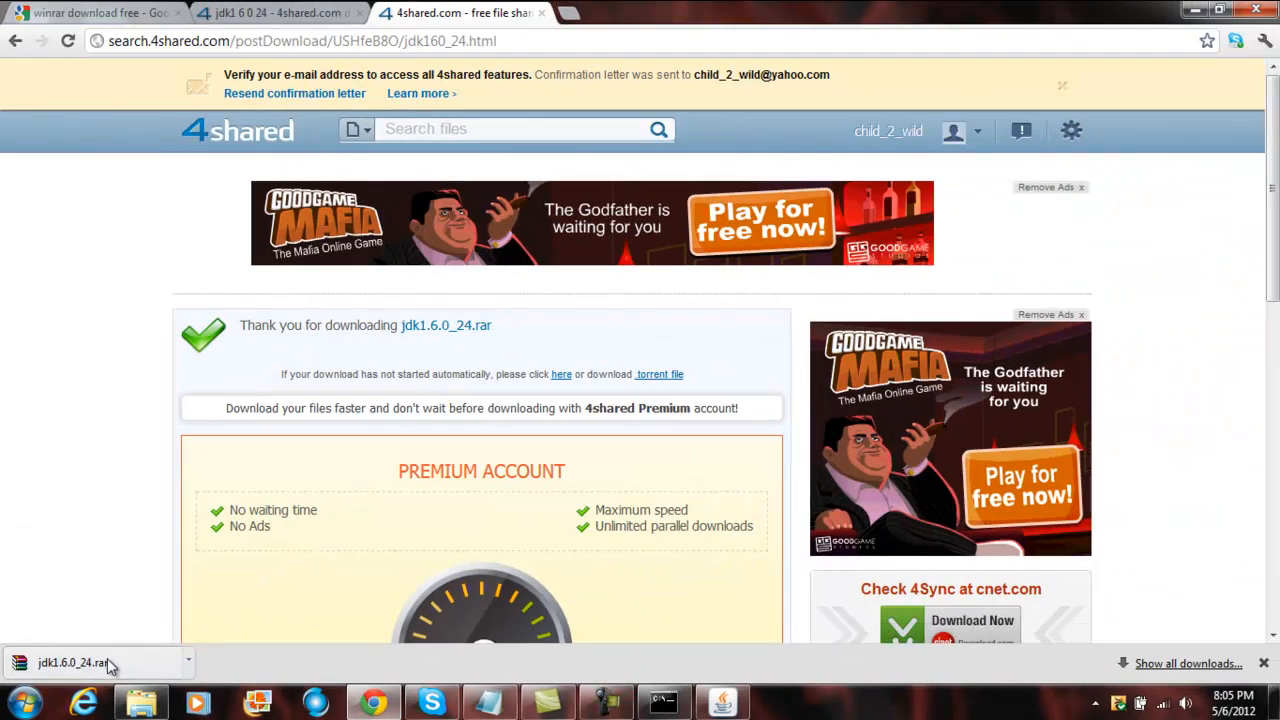
- With the JDK archive in WinRAR, browse a folder window to C:\Program Files (x86)\Java
click(76, 660)
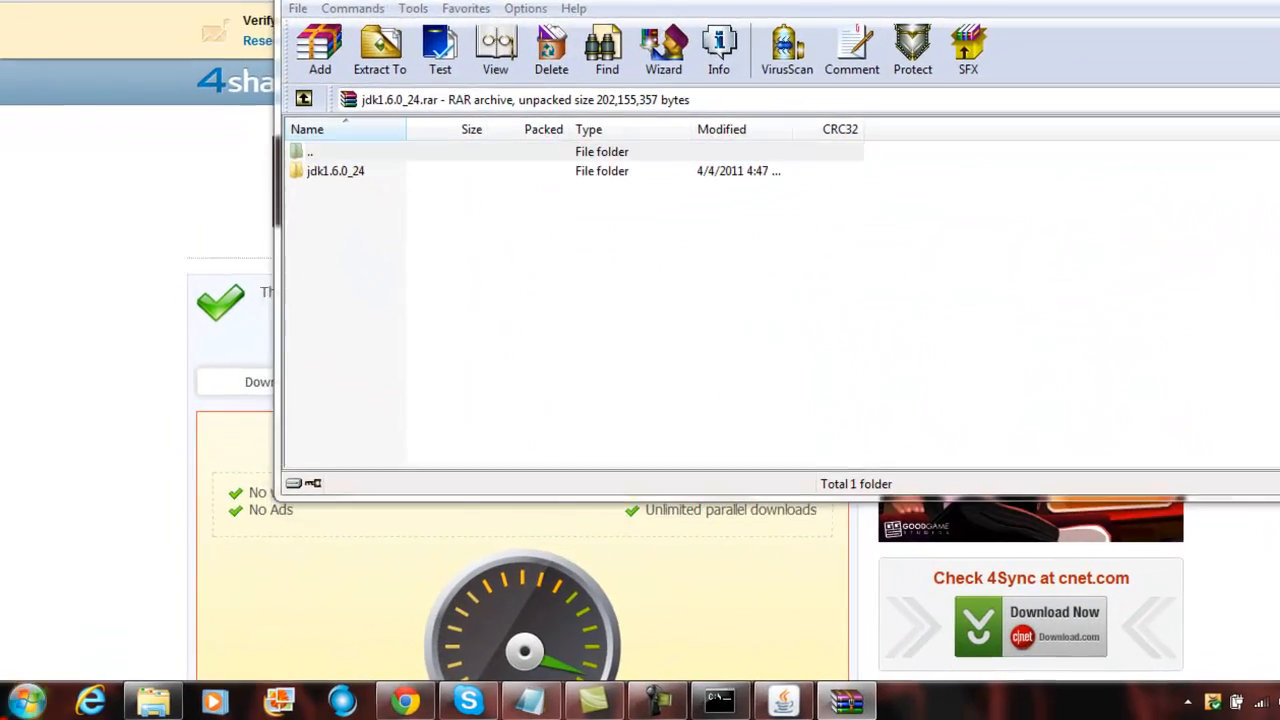
click(22, 688)
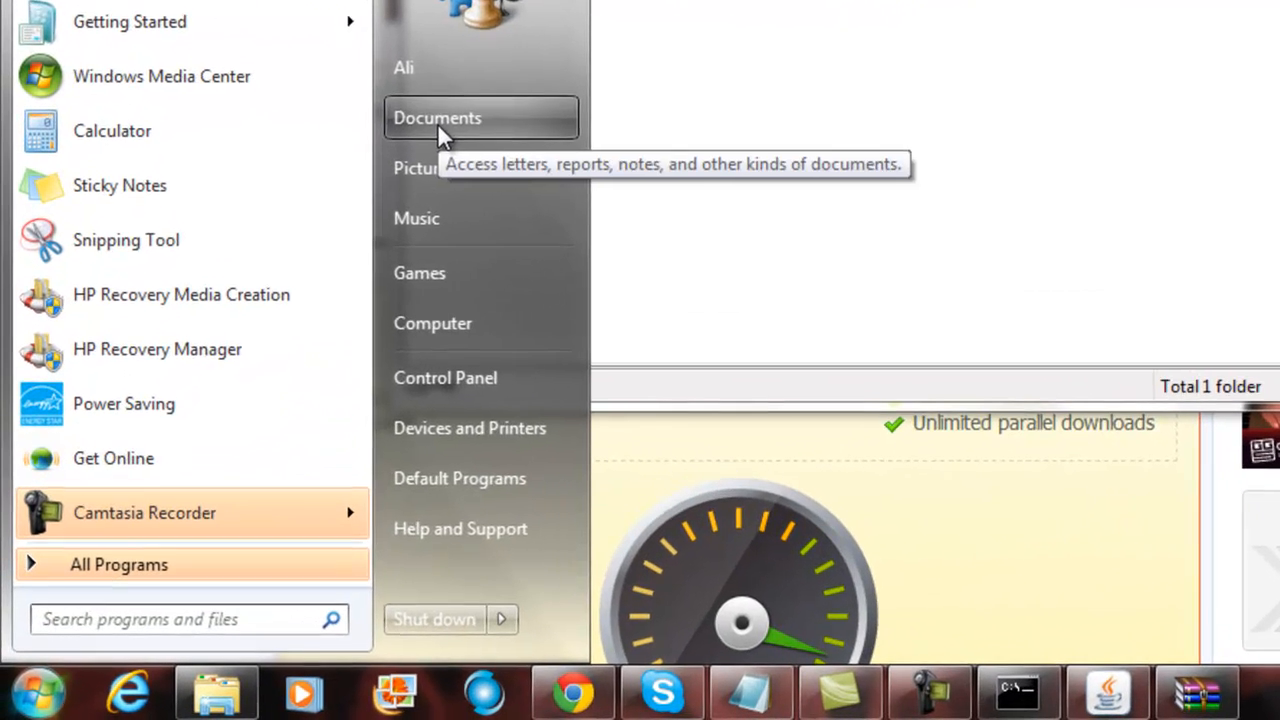
click(444, 376)
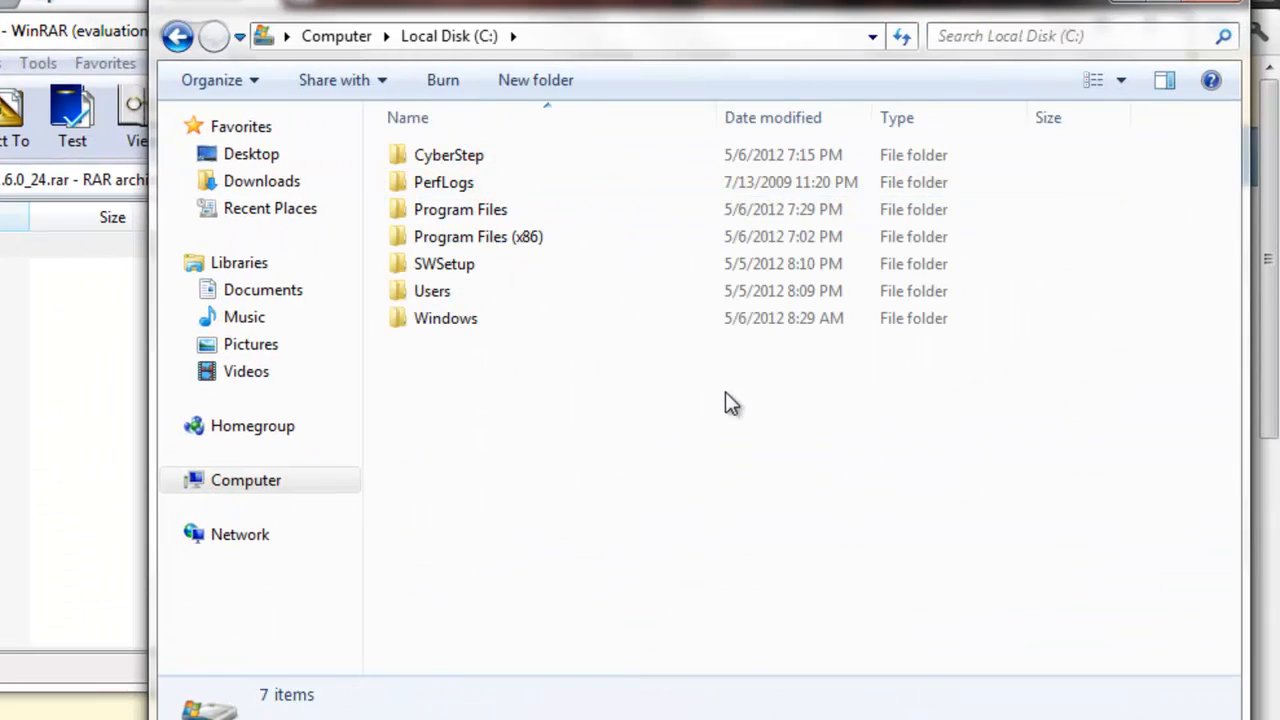
double_click(480, 236)
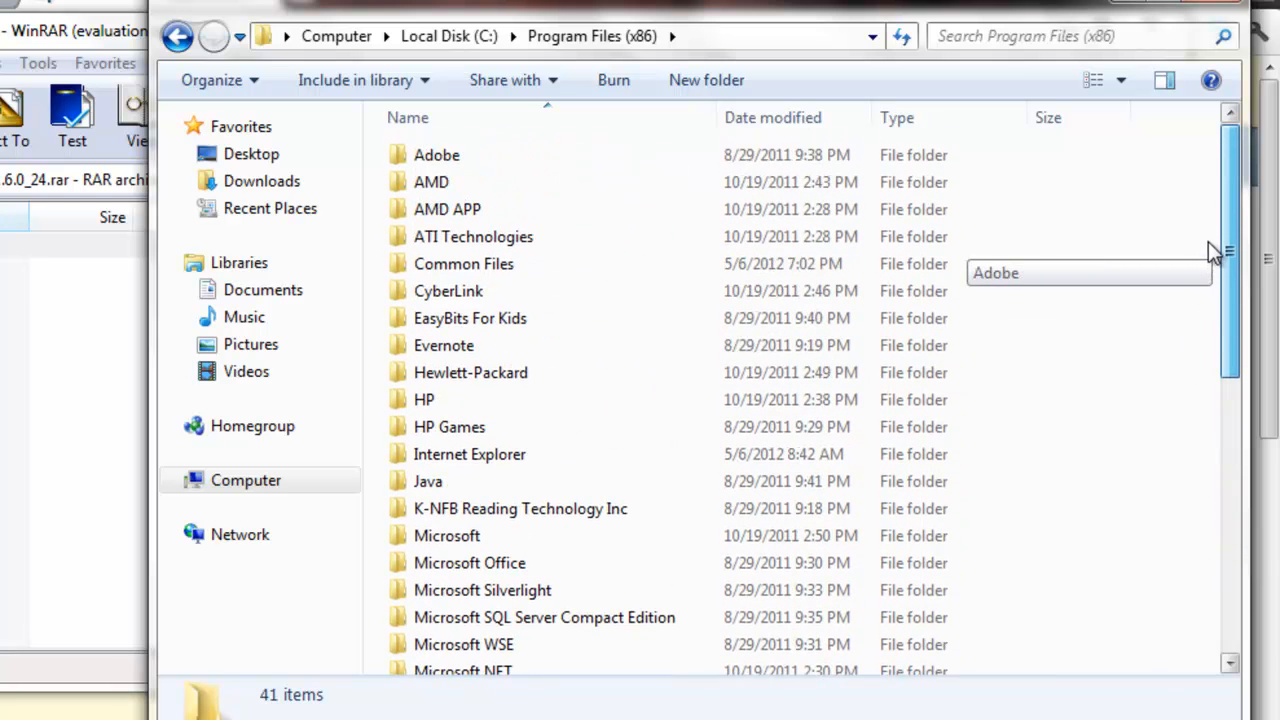
mouse_move(572, 478)
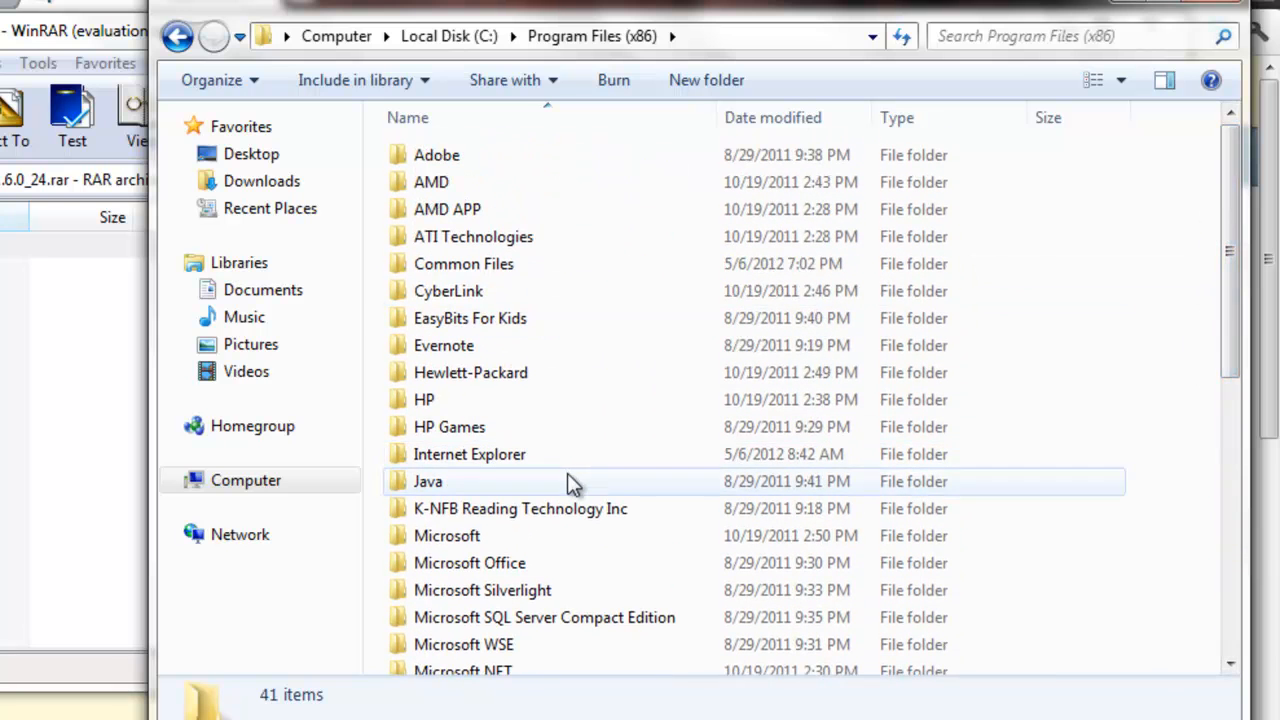
double_click(430, 480)
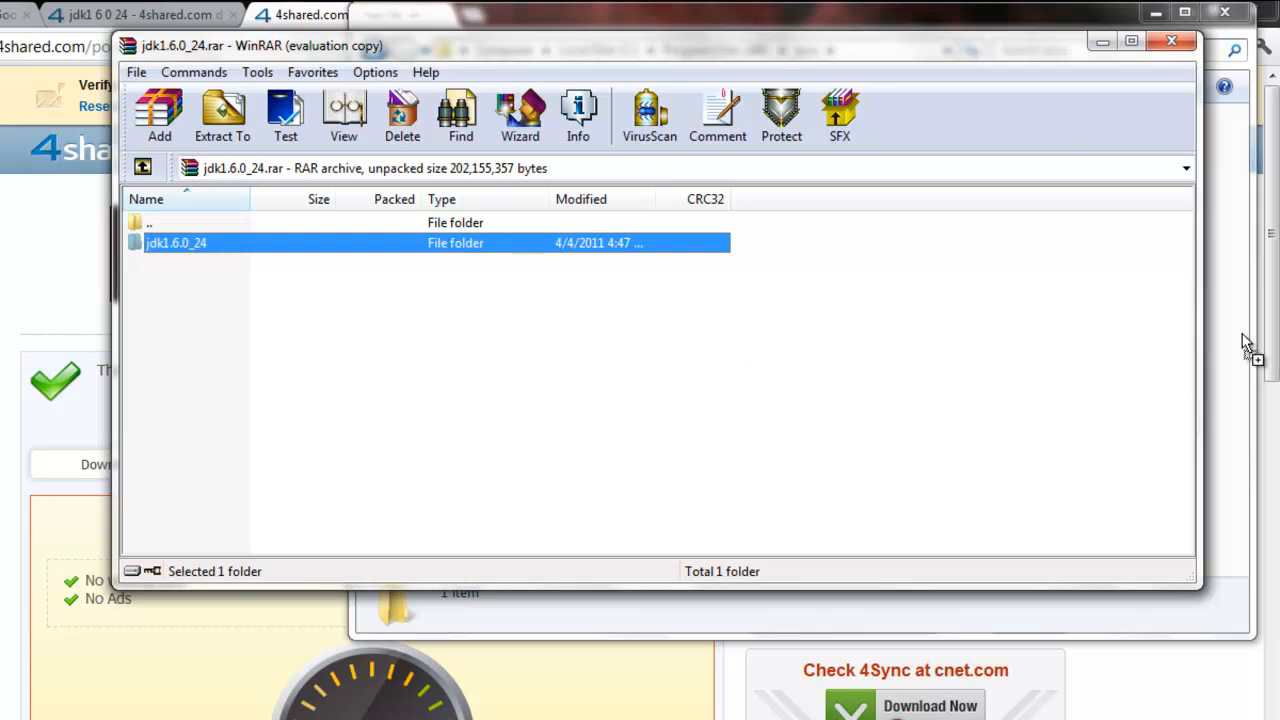
- Extract the jdk1.6.0_24 folder into the Java folder beside jre6, granting administrator permission
click(222, 114)
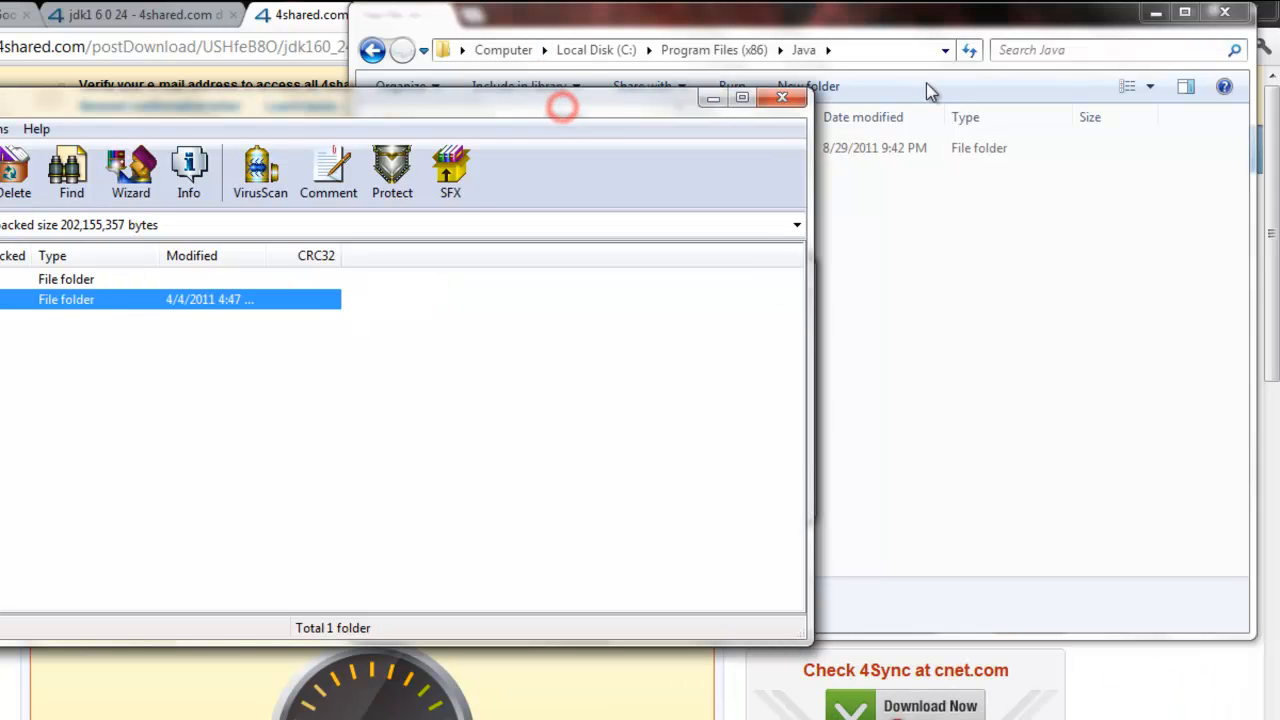
mouse_move(816, 160)
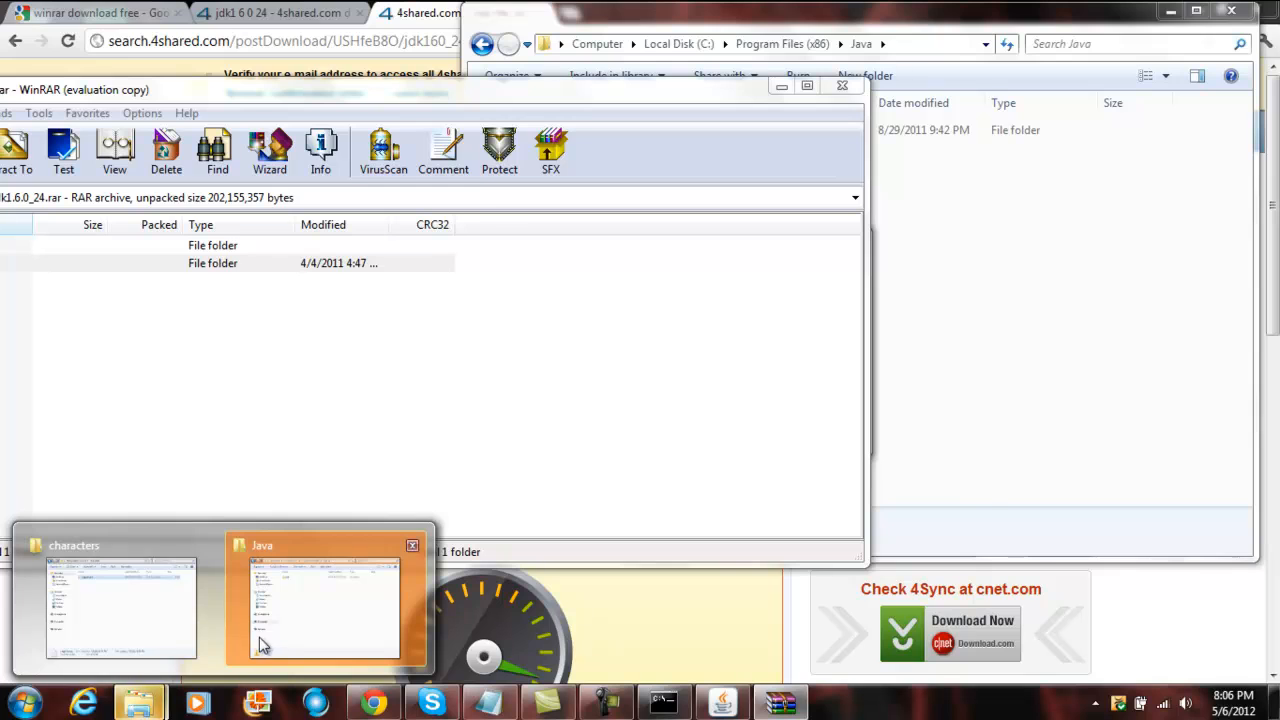
click(324, 610)
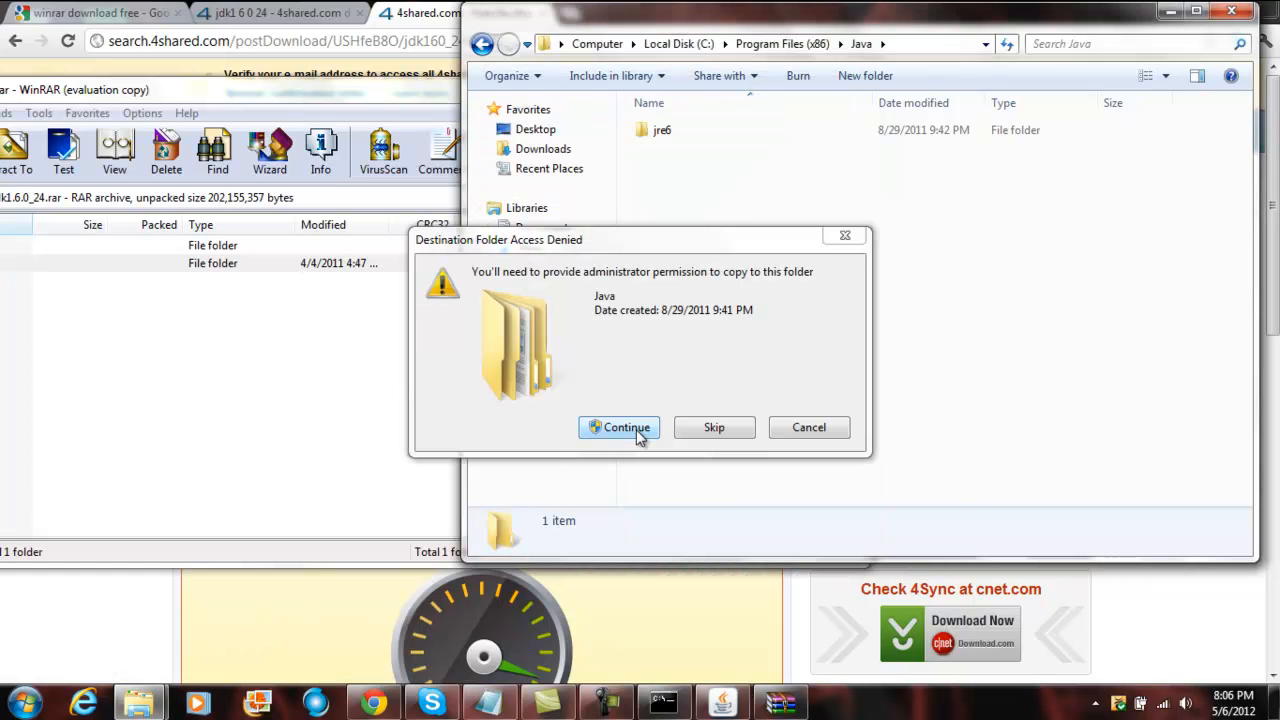
click(620, 428)
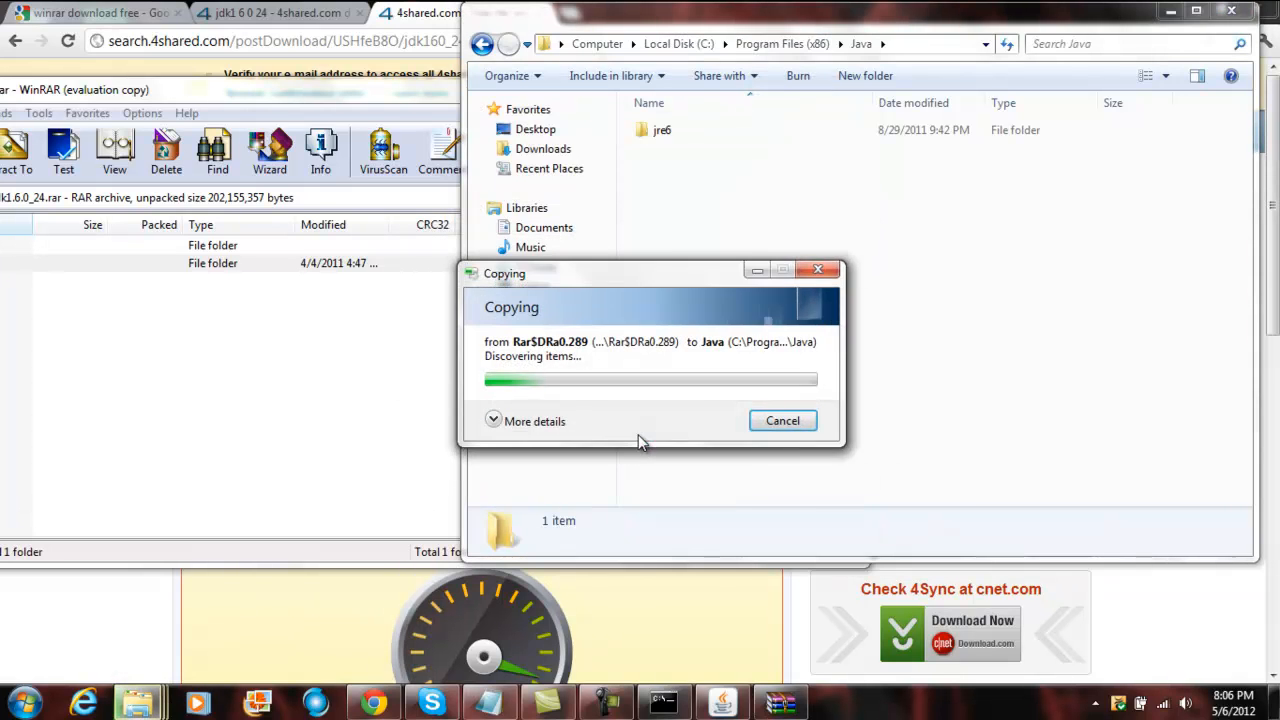
mouse_move(954, 388)
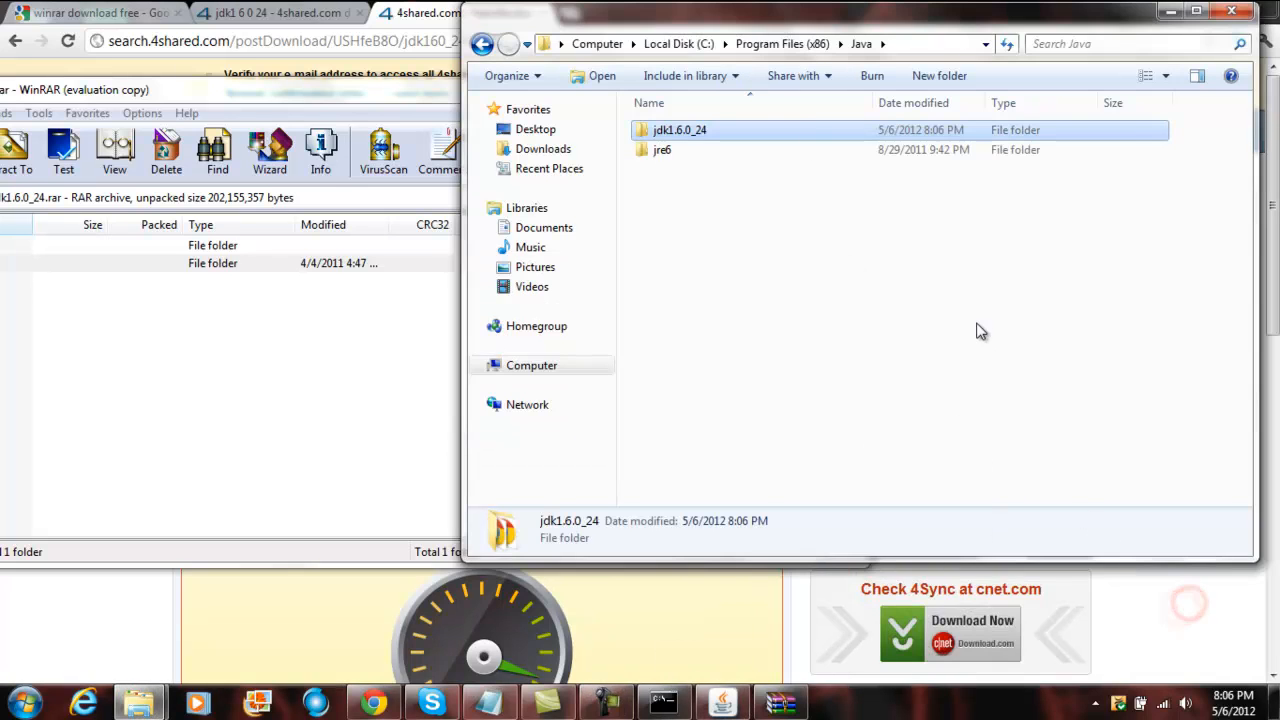
mouse_move(856, 124)
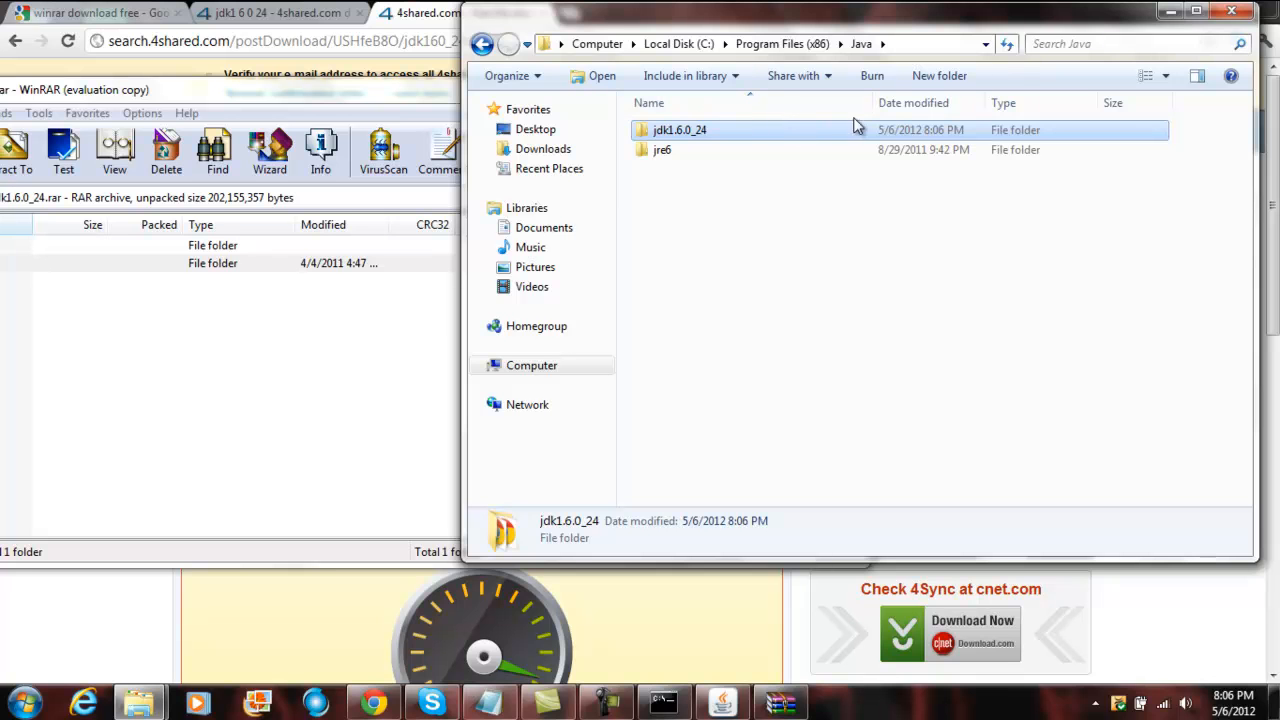
- Reach jdk1.6.0_24\bin and copy its full path C:\Program Files (x86)\Java\jdk1.6.0_24\bin
double_click(690, 128)
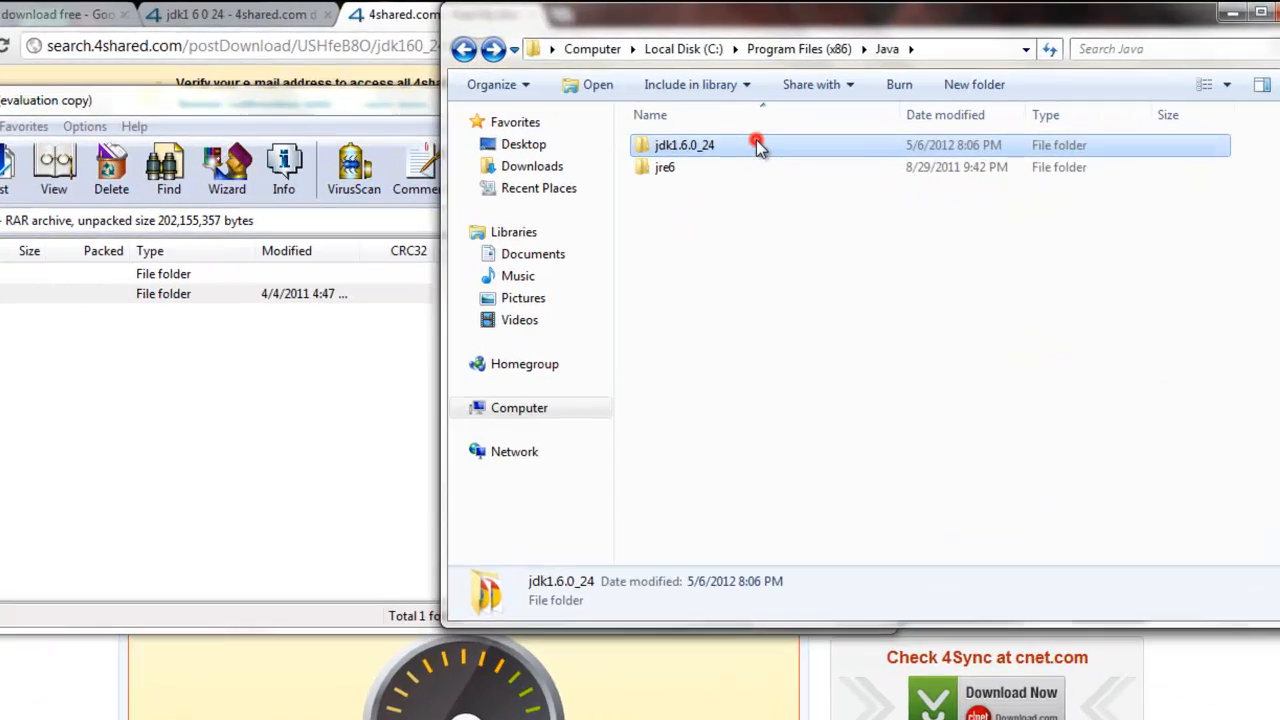
double_click(674, 144)
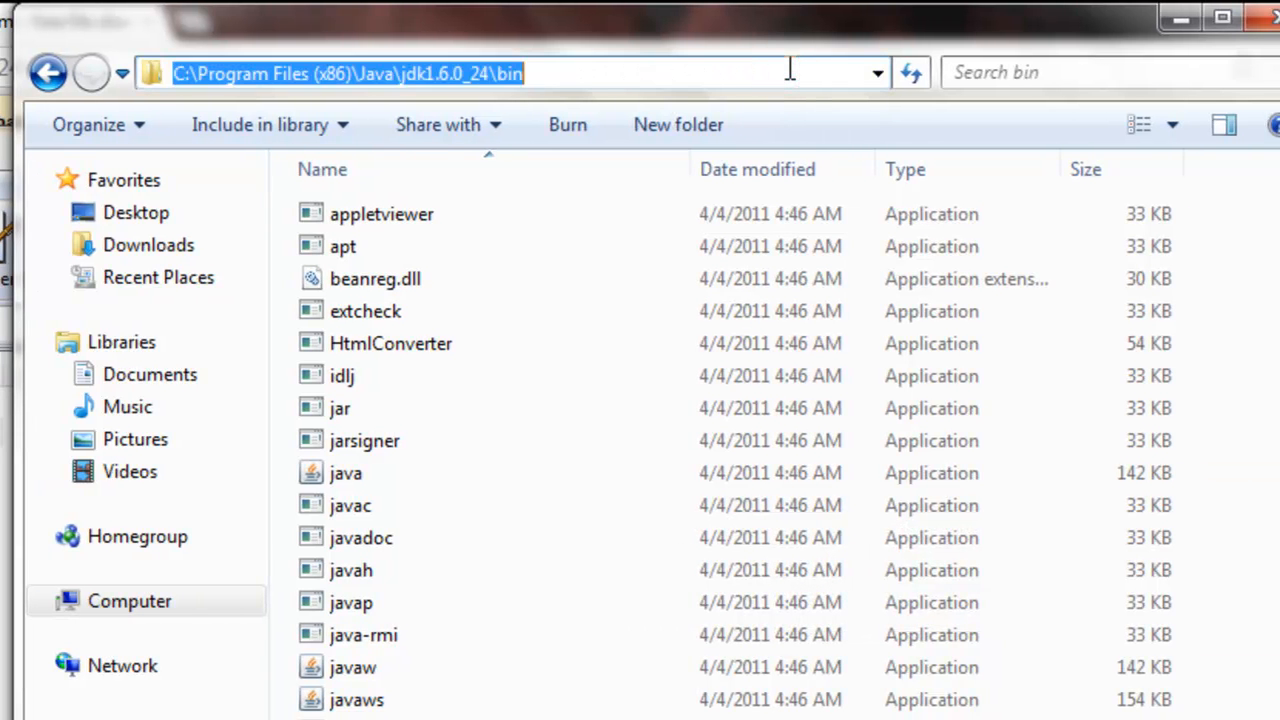
right_click(790, 72)
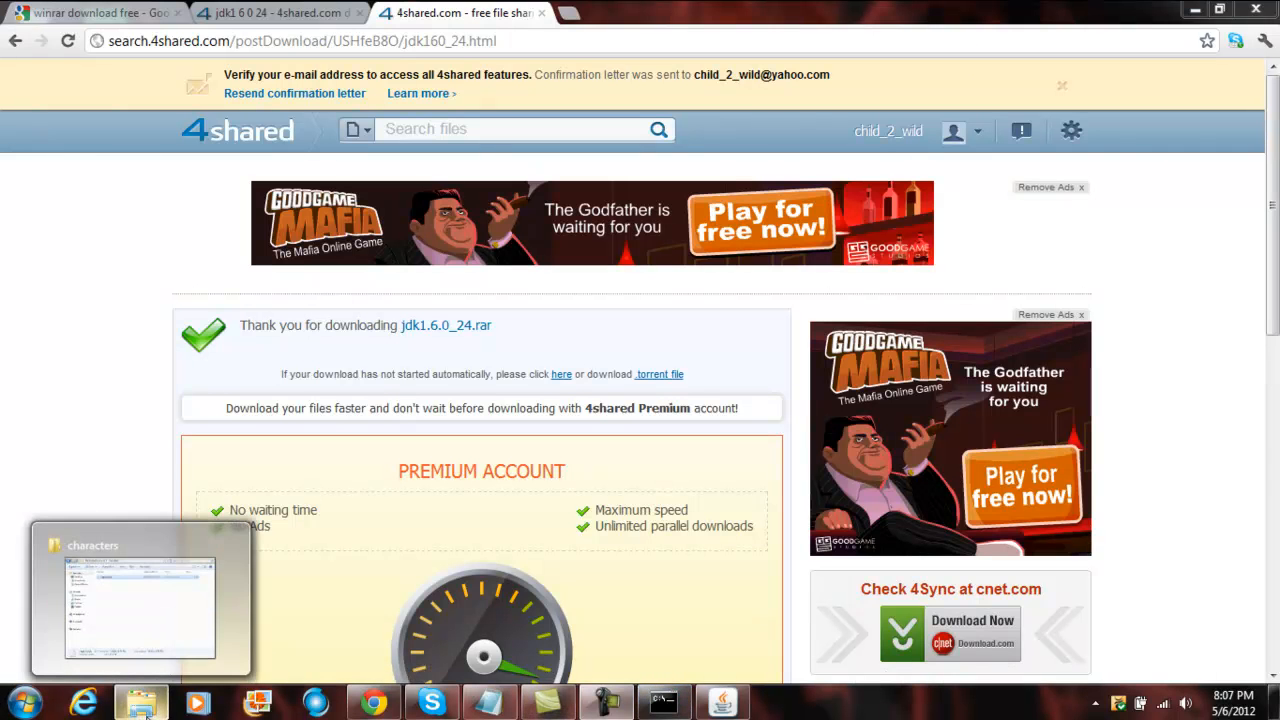
- Replace the old JDK path in ~Compiler~ with the copied jdk1.6.0_24\bin path and save it
click(140, 616)
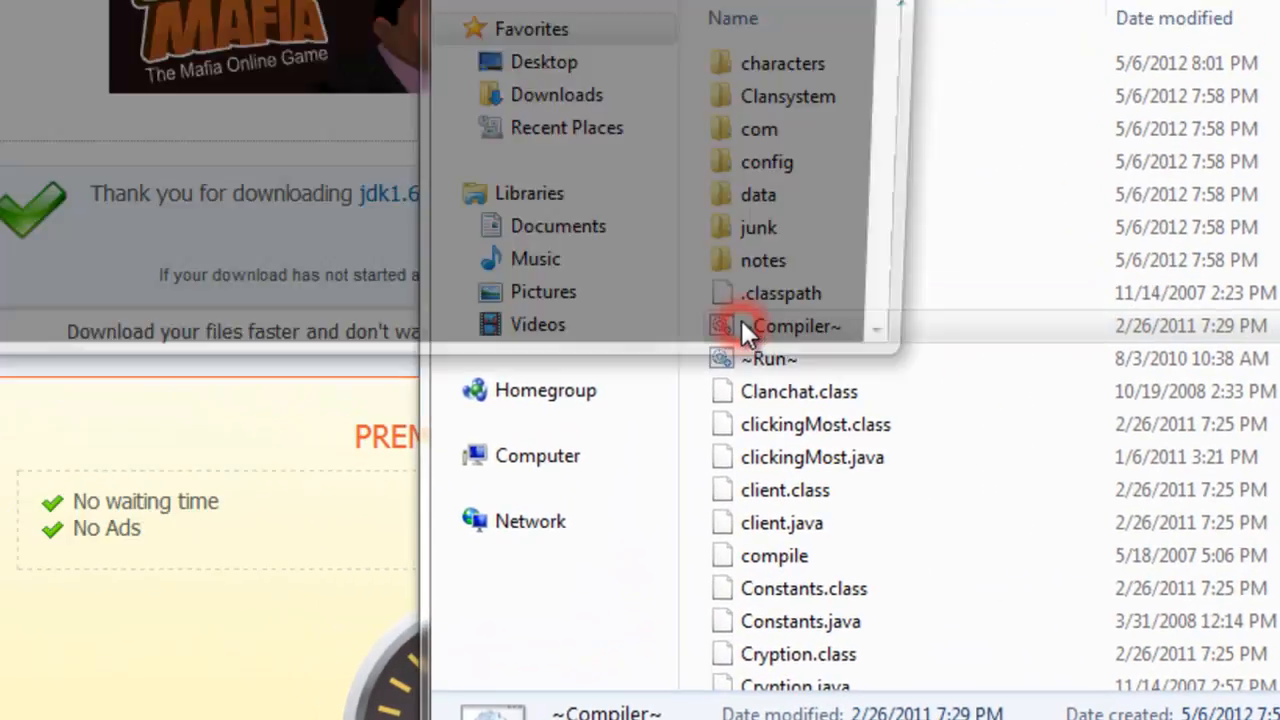
double_click(788, 326)
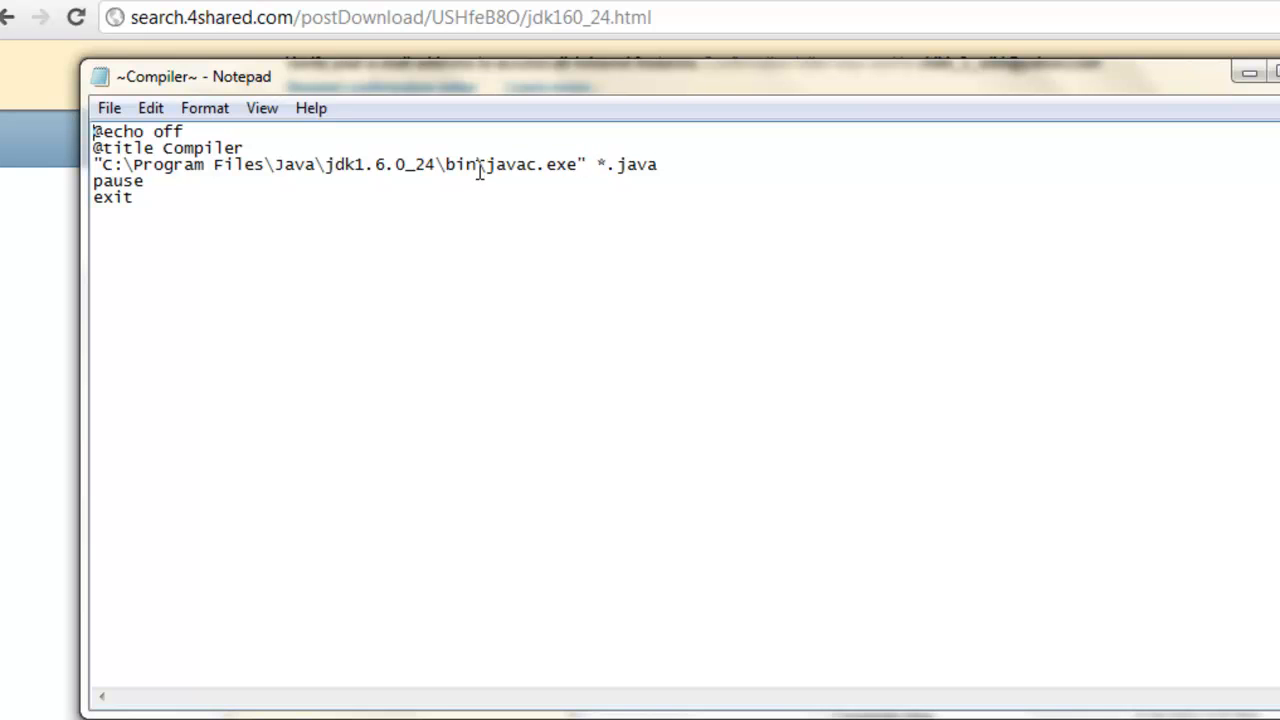
drag(478, 164, 148, 180)
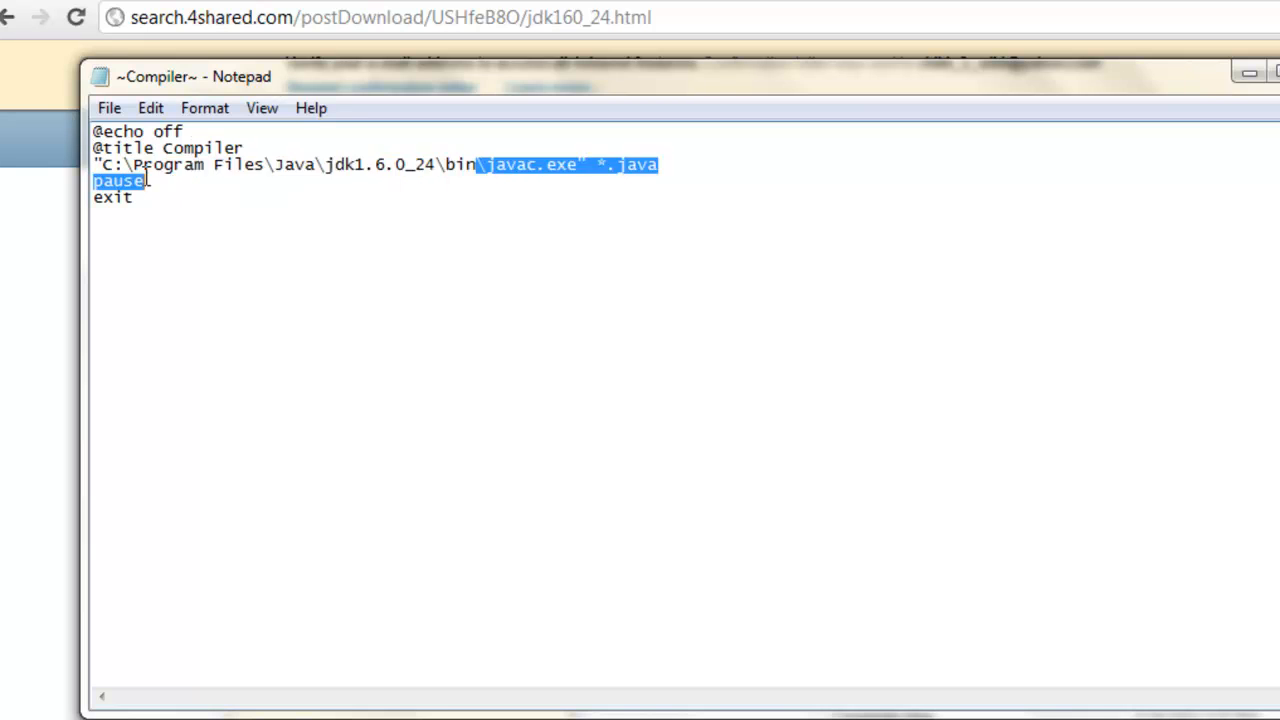
drag(478, 164, 100, 164)
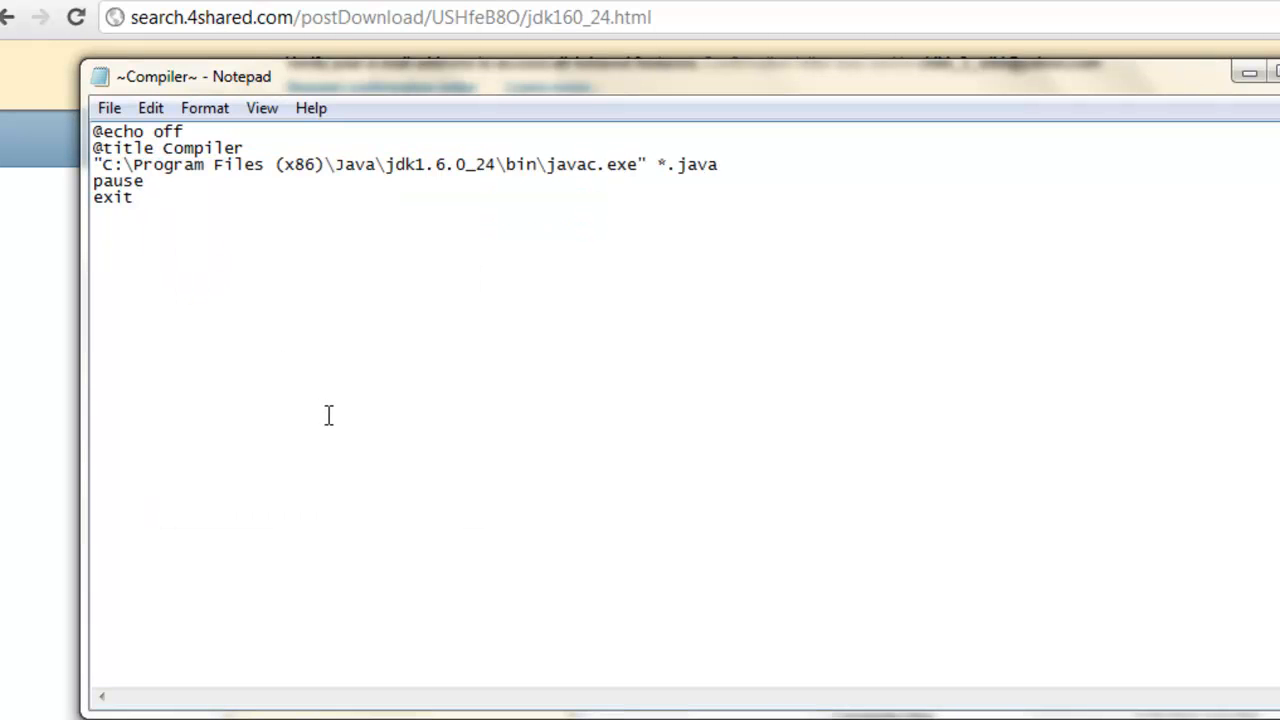
mouse_move(340, 420)
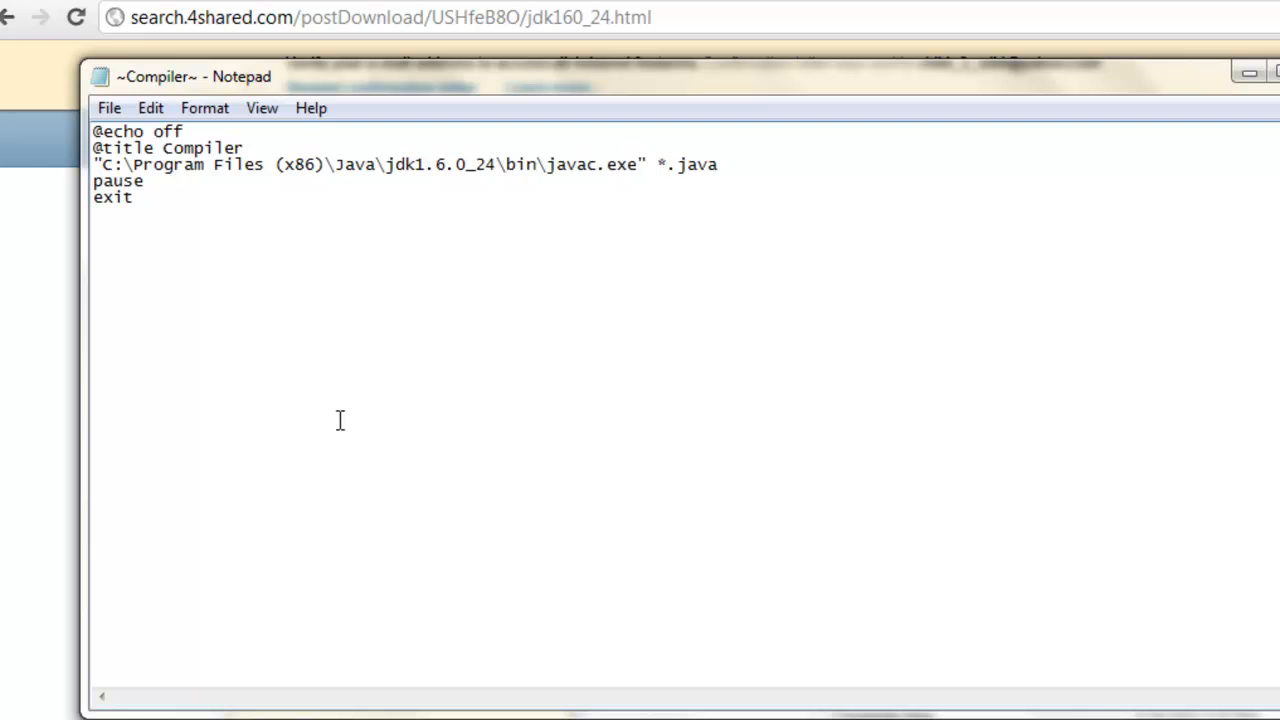
mouse_move(468, 268)
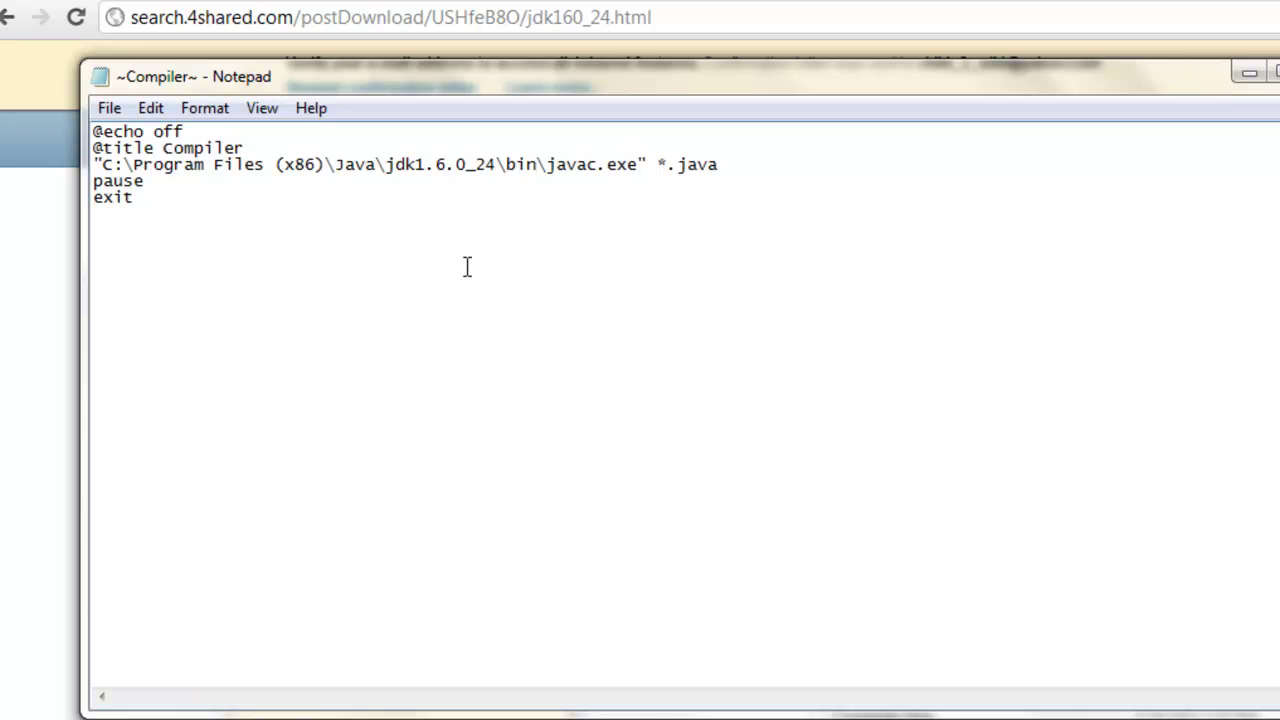
click(108, 108)
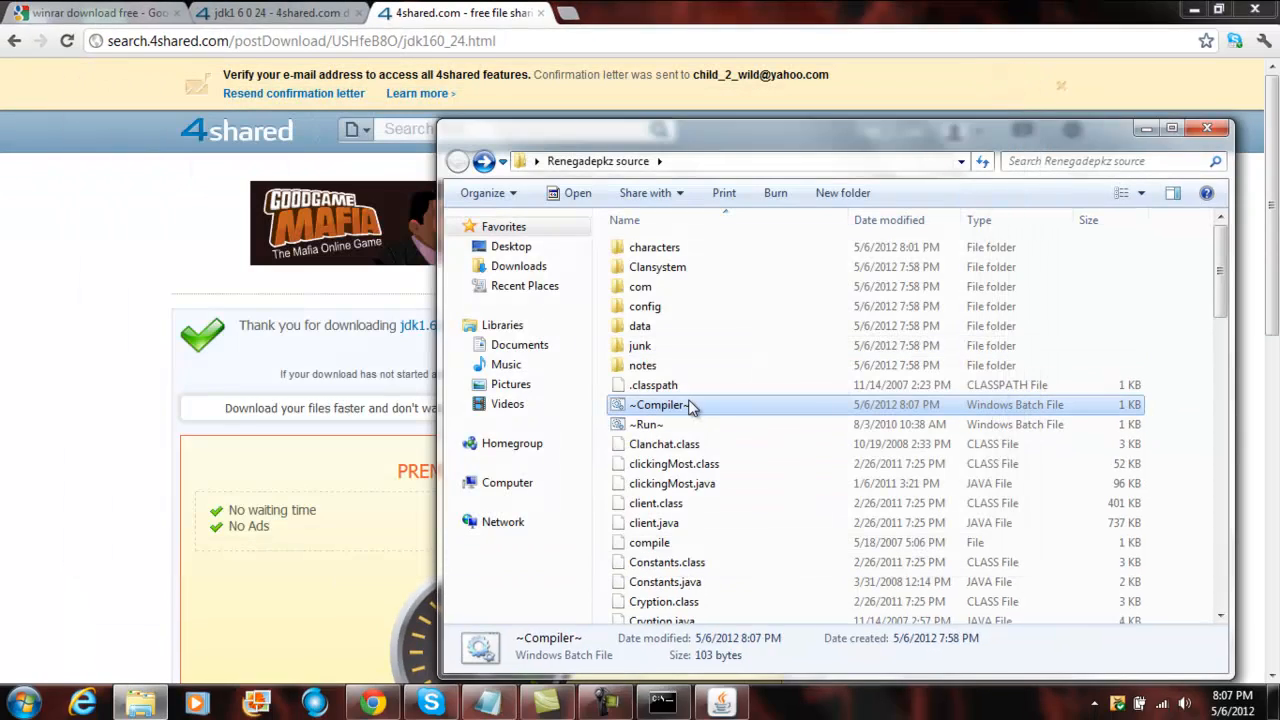
- Run ~Compiler~ so the source's class files rebuild with fresh 8:07 PM times
double_click(656, 404)
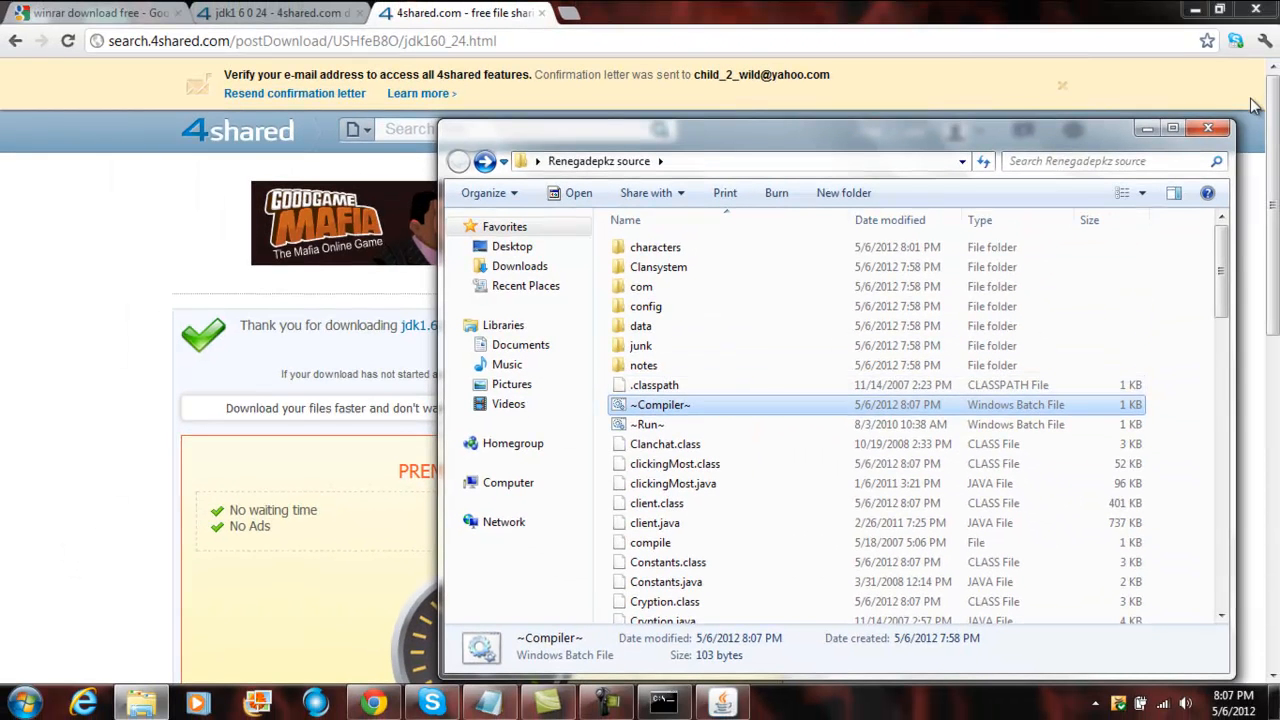
mouse_move(1210, 128)
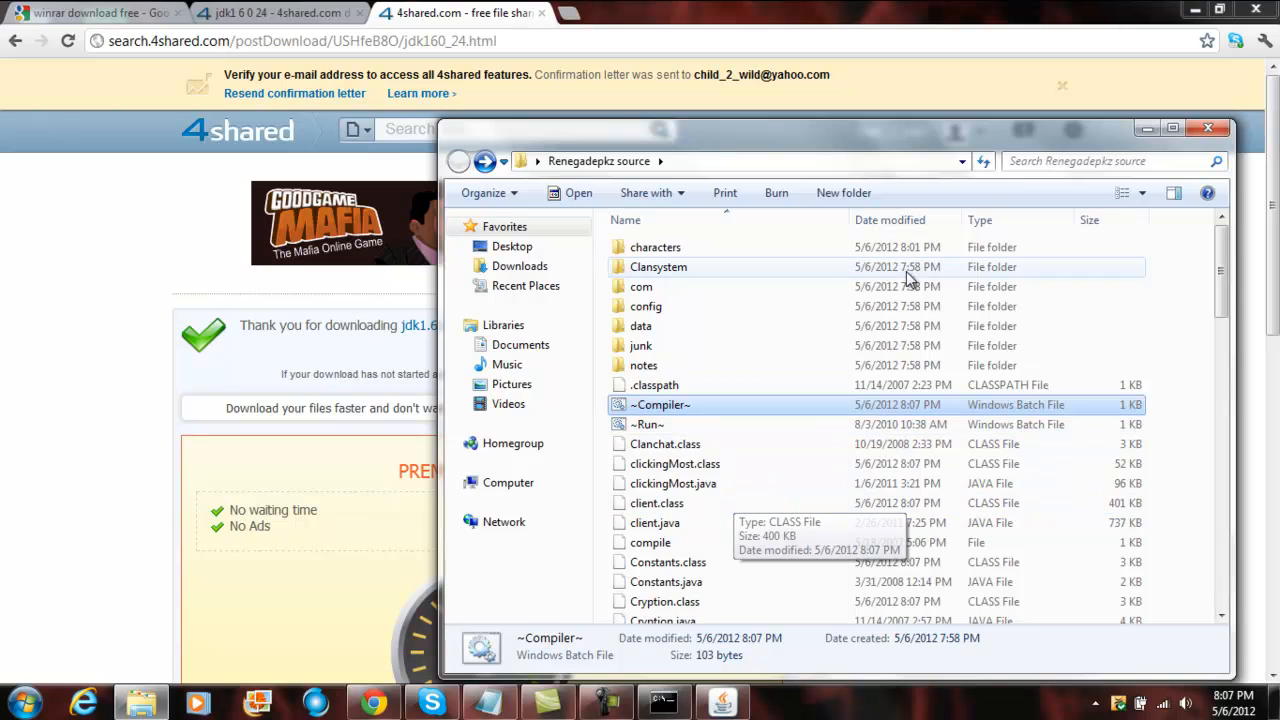
mouse_move(936, 414)
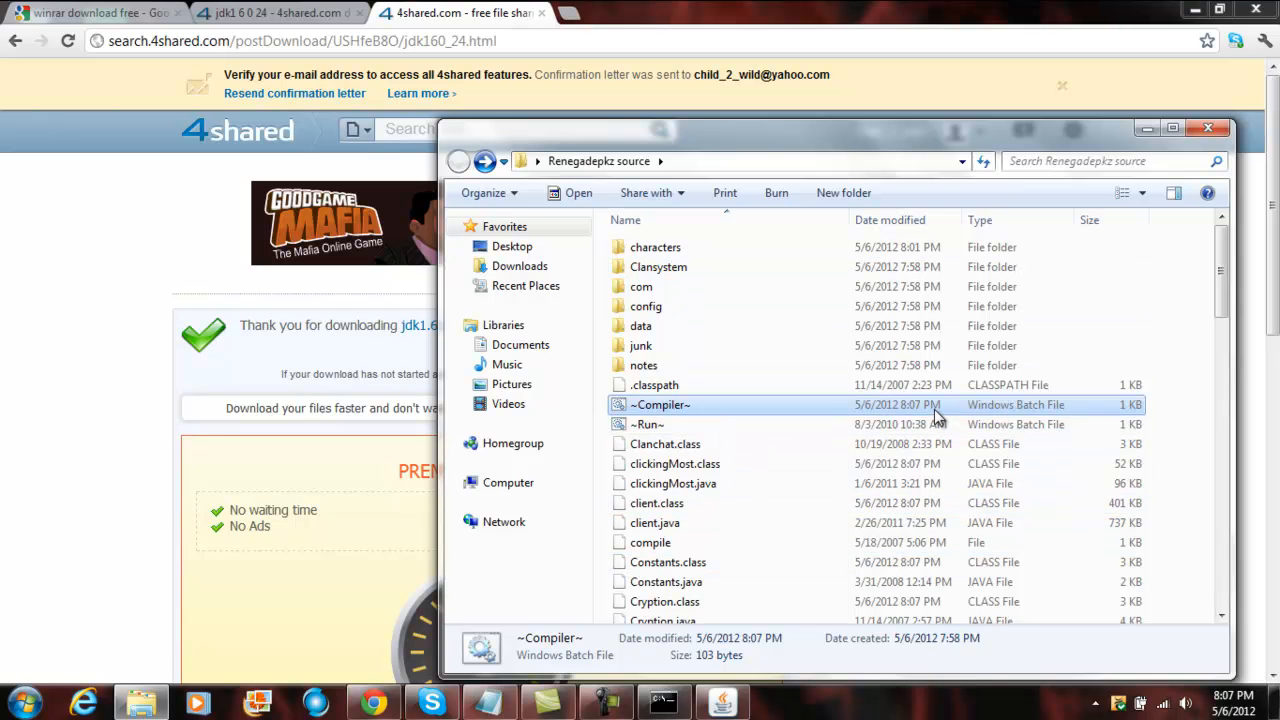